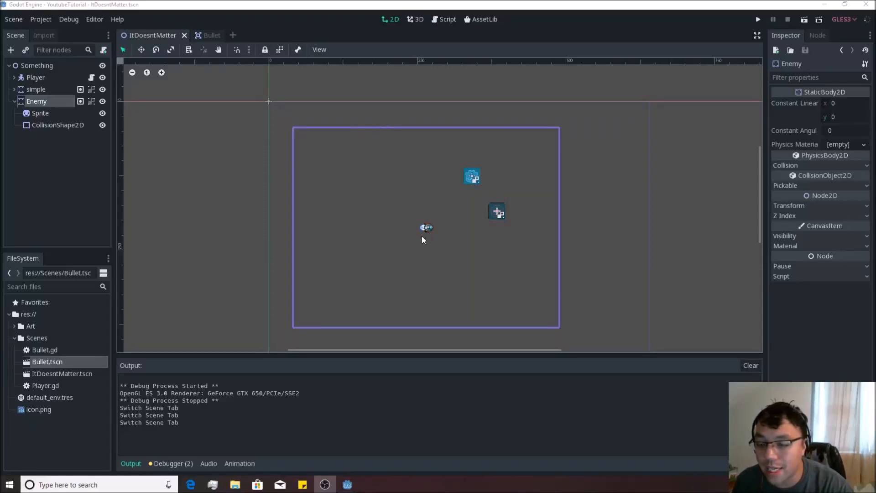
pyautogui.moveTo(482, 207)
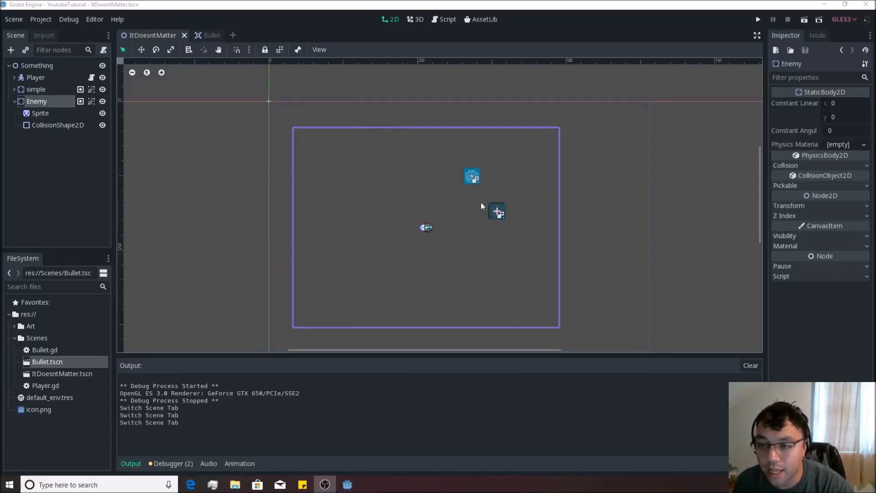
pyautogui.moveTo(440, 191)
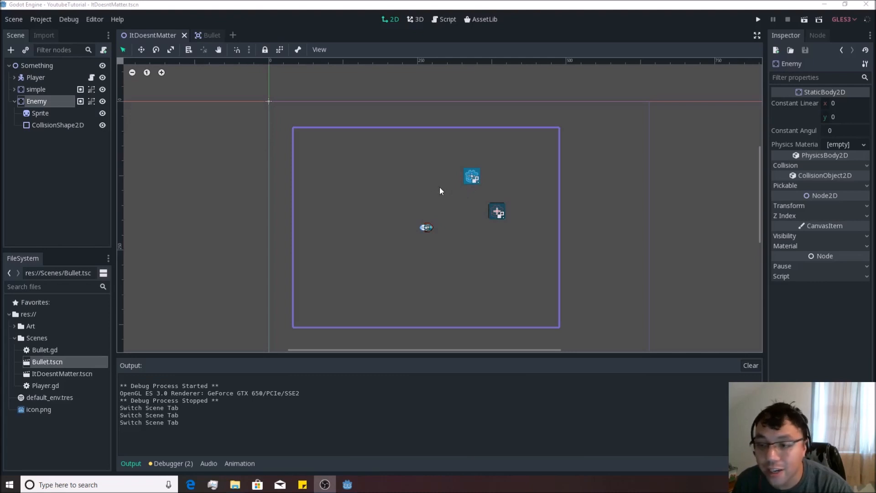
pyautogui.moveTo(534, 211)
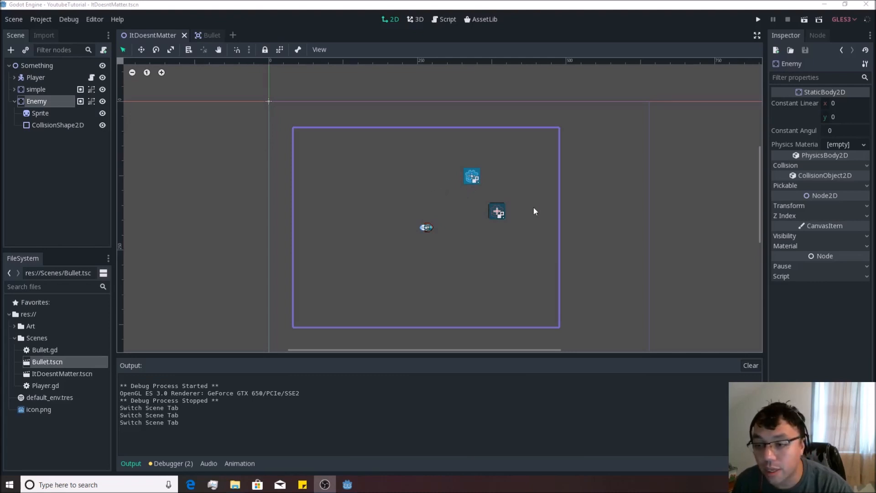
pyautogui.moveTo(394, 249)
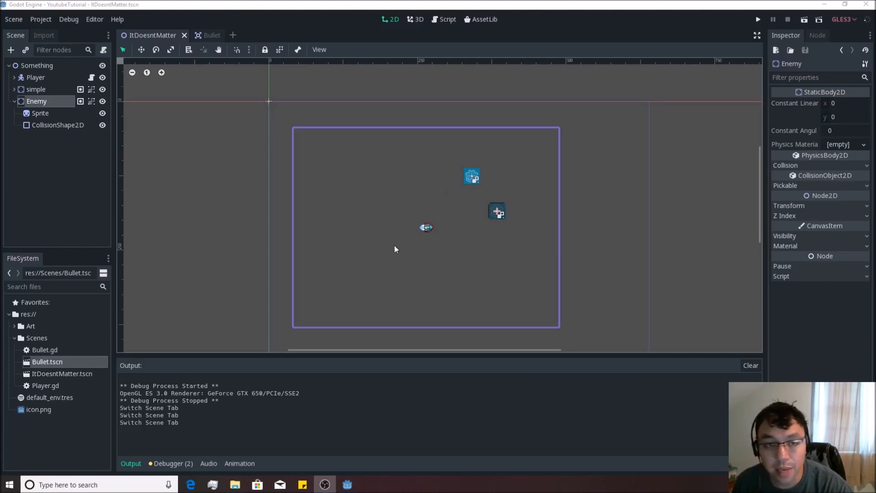
pyautogui.moveTo(438, 296)
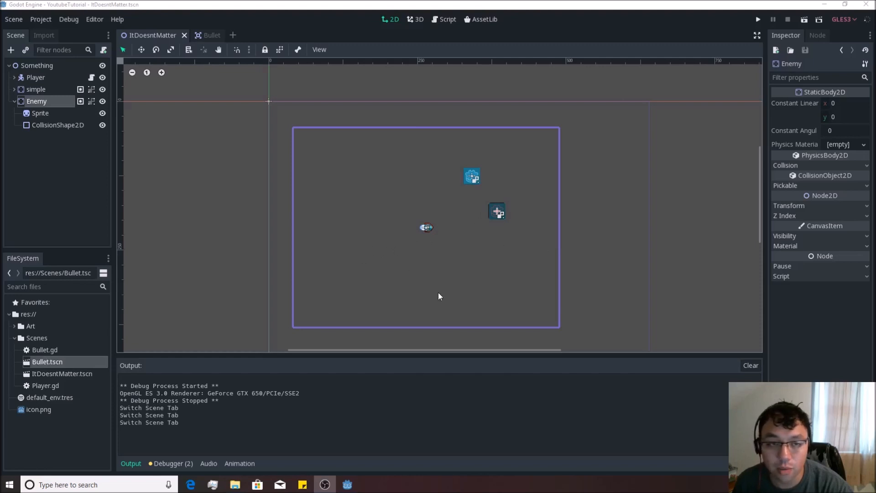
pyautogui.moveTo(58, 374)
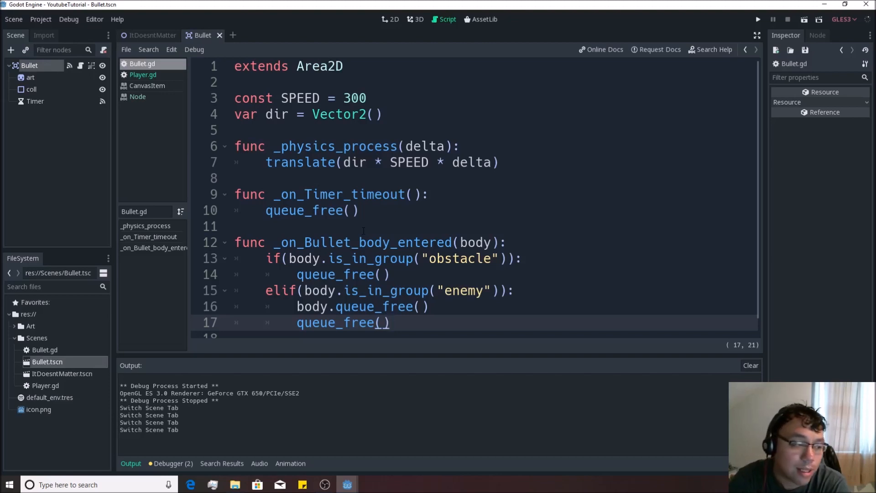
pyautogui.click(389, 323)
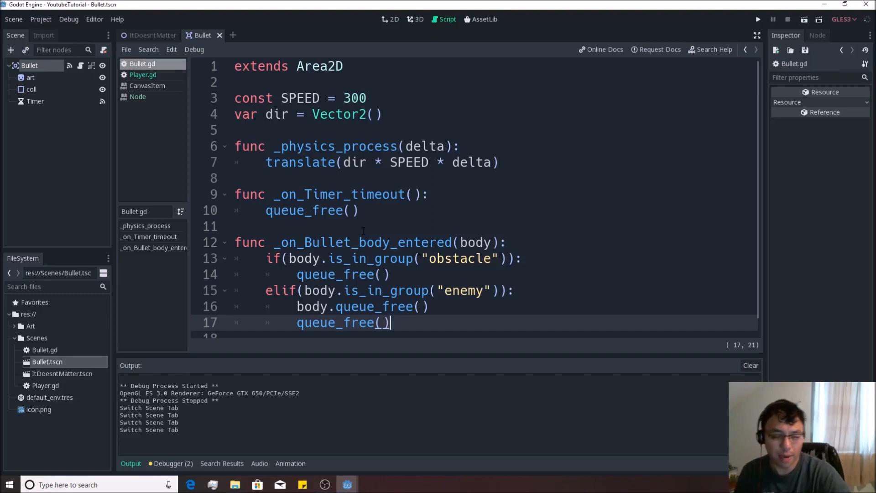
pyautogui.moveTo(196, 206)
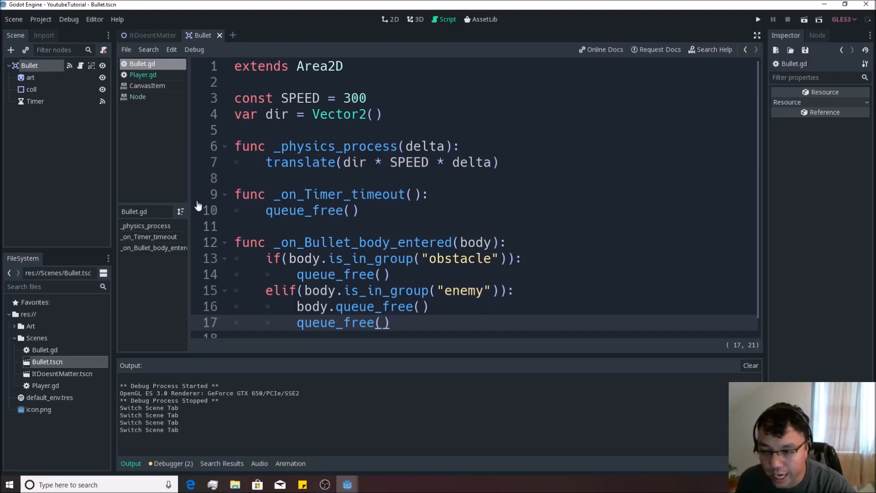
pyautogui.click(390, 323)
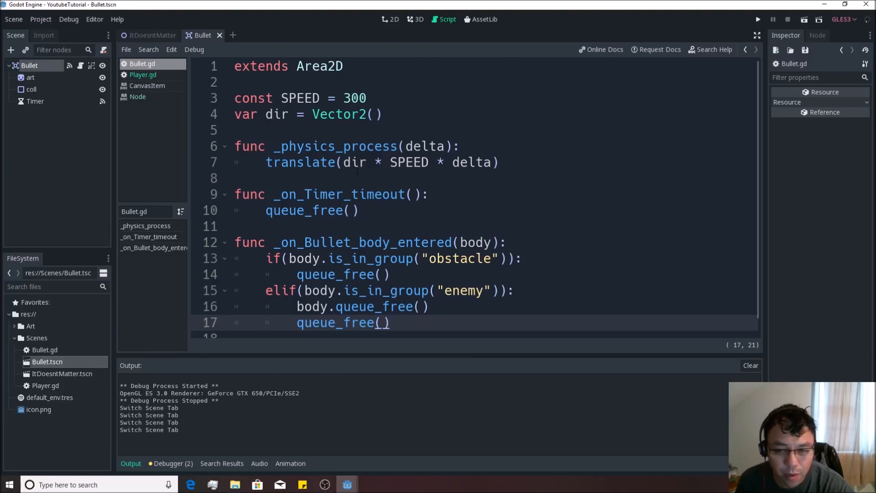
pyautogui.click(390, 323)
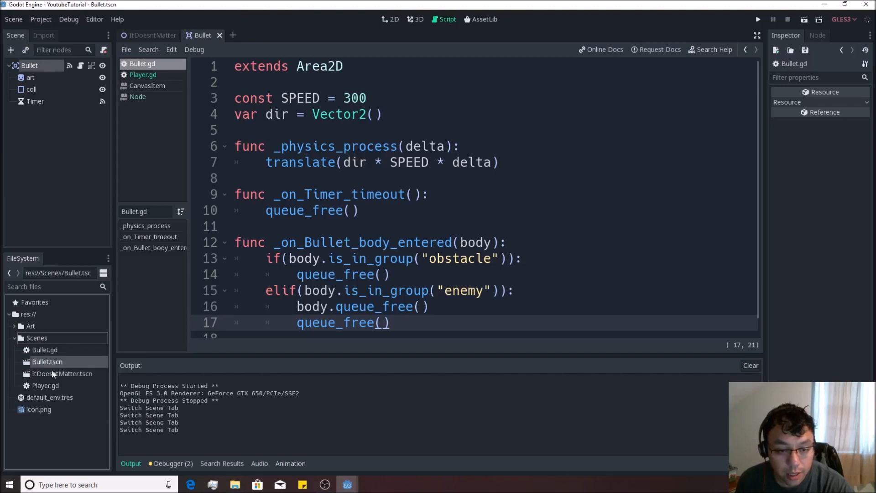
# Duplicate Bullet.tscn as EnemyBullet.tscn and show the copy in the 2D editor.
pyautogui.rightClick(47, 361)
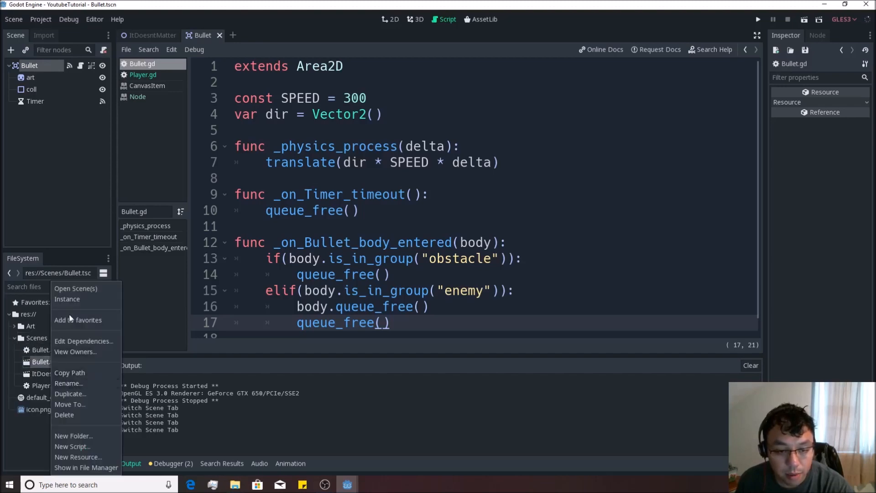
pyautogui.click(71, 393)
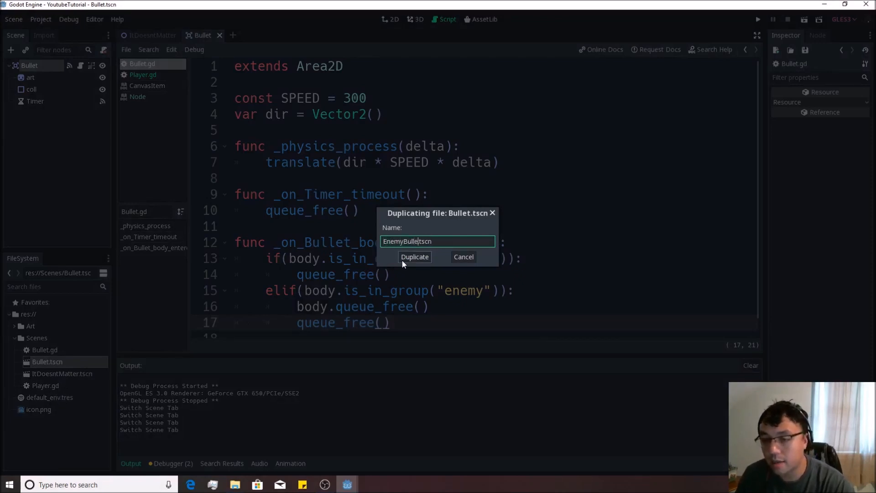
pyautogui.click(415, 257)
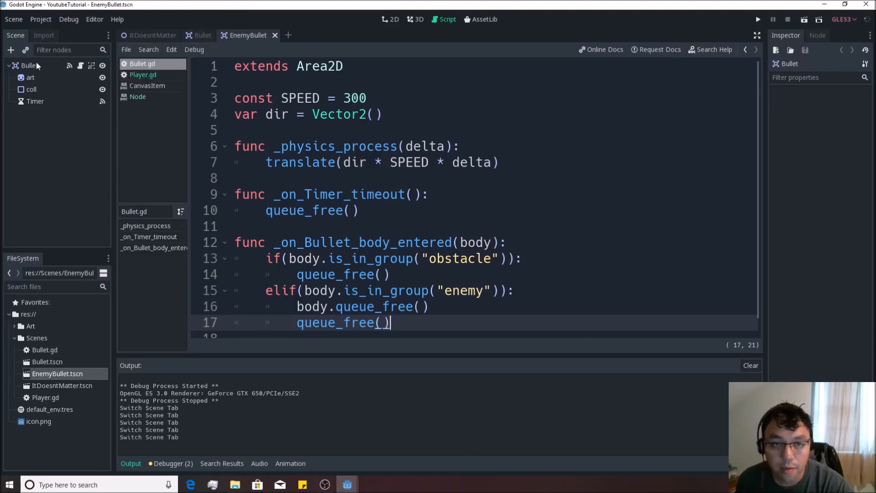
pyautogui.click(389, 20)
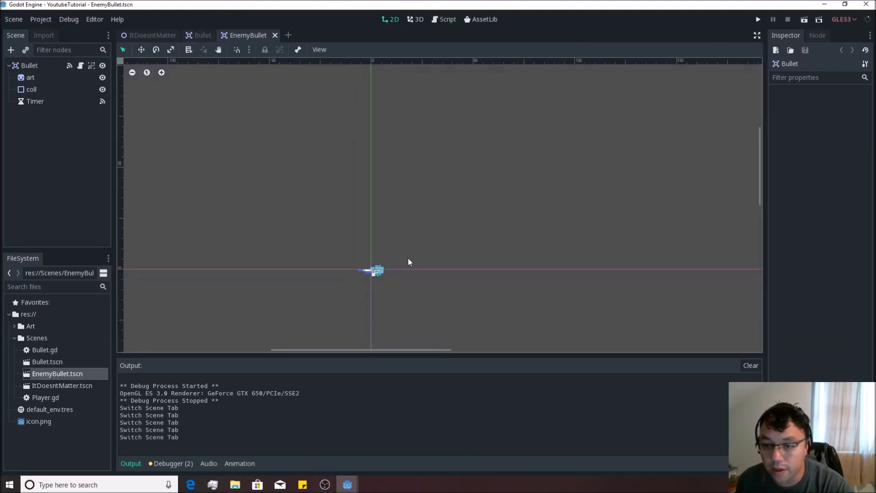
# Set the art sprite's Frame to 0 and move the collision circle onto the bullet.
pyautogui.click(30, 77)
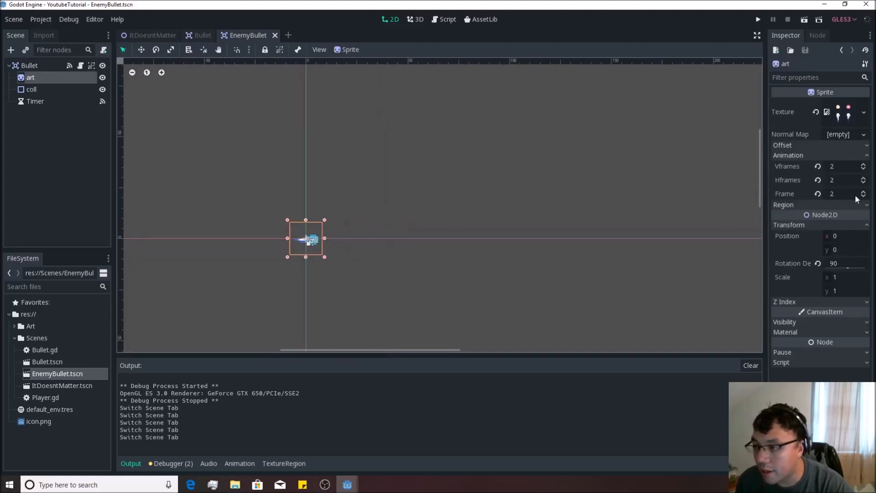
pyautogui.click(862, 196)
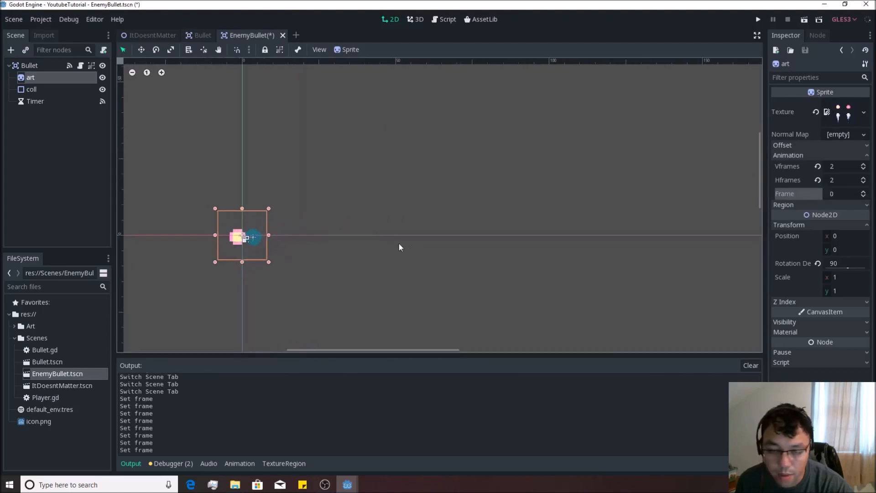
pyautogui.click(32, 90)
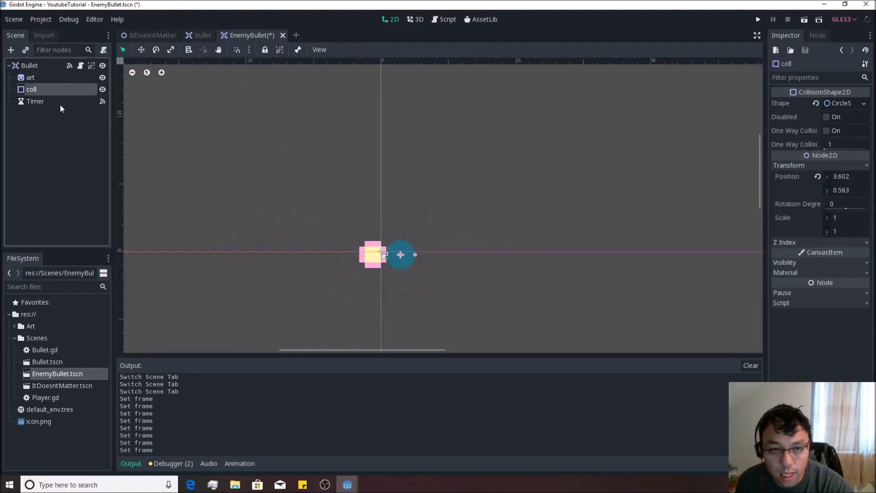
pyautogui.click(30, 65)
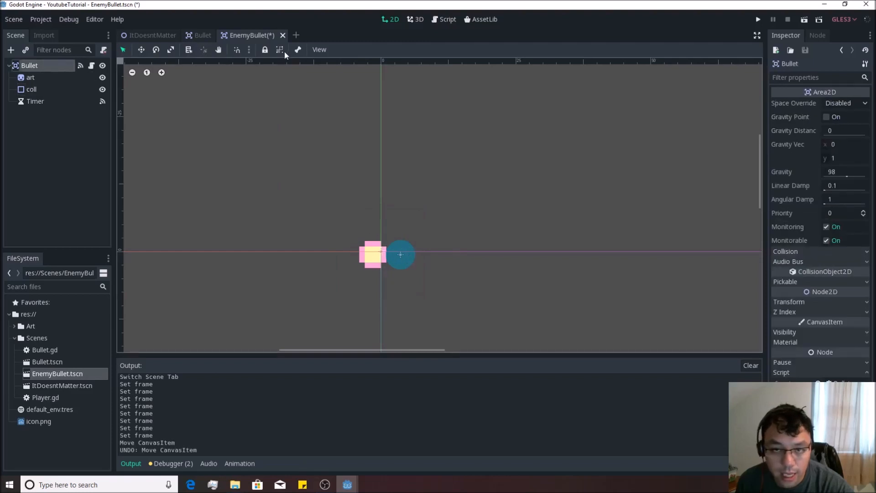
pyautogui.click(31, 89)
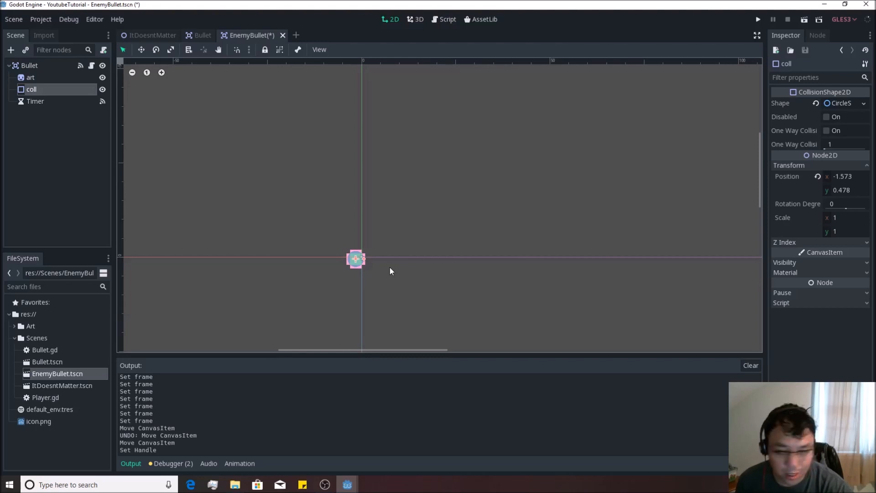
pyautogui.click(28, 65)
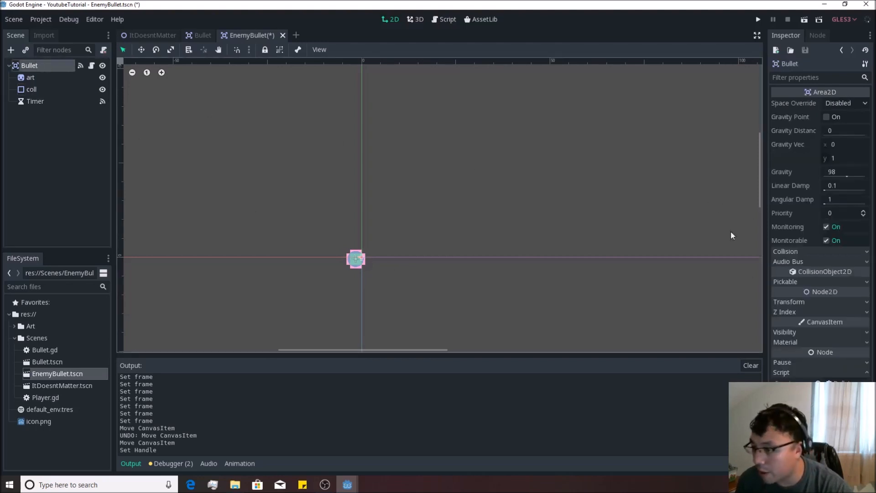
pyautogui.click(789, 301)
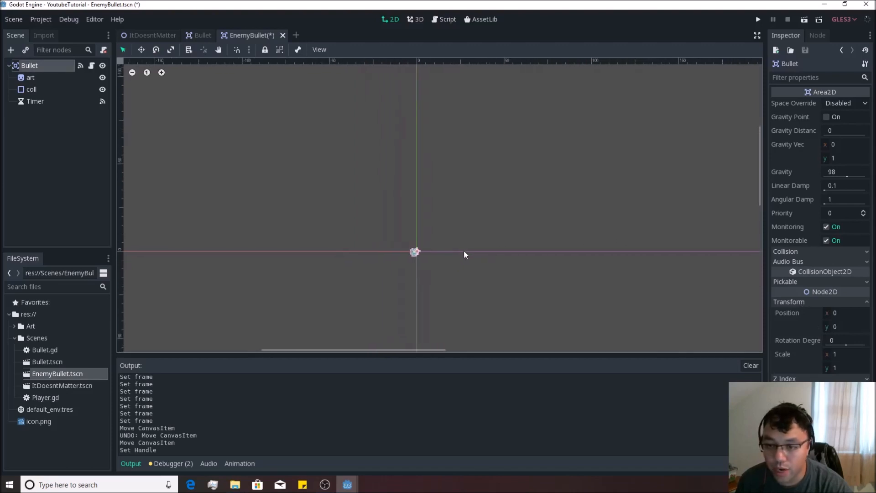
pyautogui.click(30, 77)
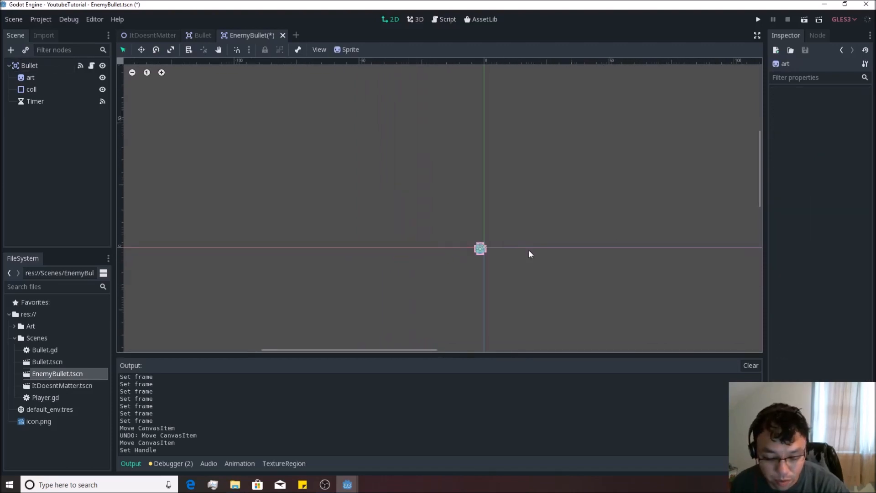
# Replace the Bullet script with a new EnemyBullet.gd and disconnect body_entered.
pyautogui.click(446, 19)
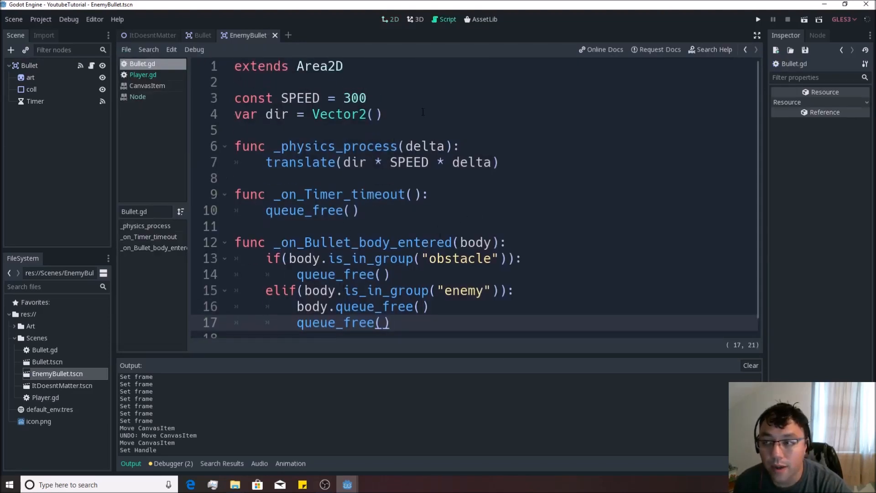
pyautogui.click(389, 19)
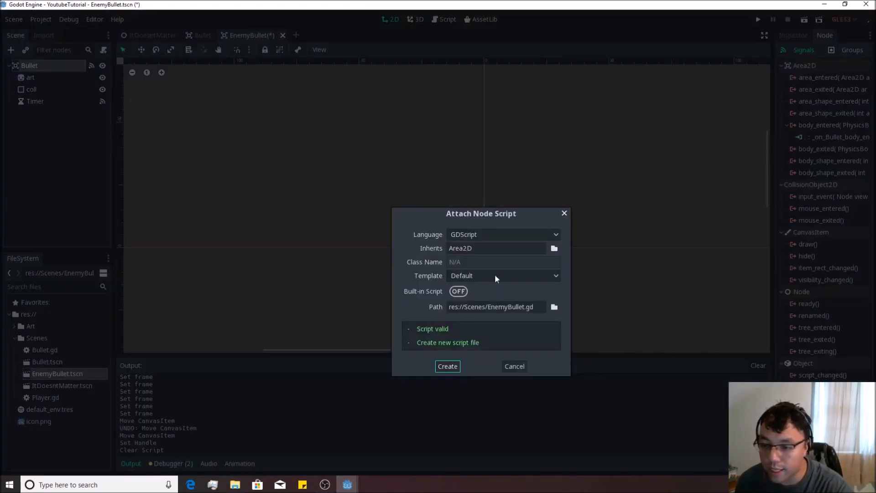
pyautogui.moveTo(462, 362)
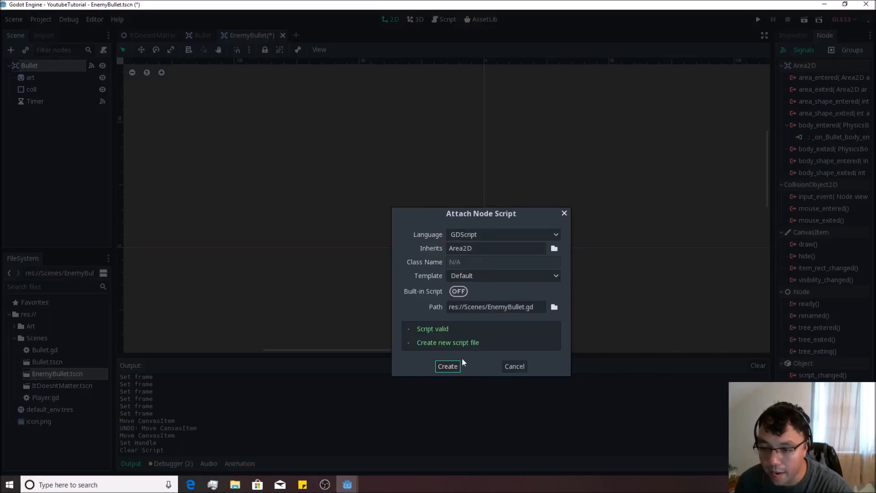
pyautogui.click(448, 366)
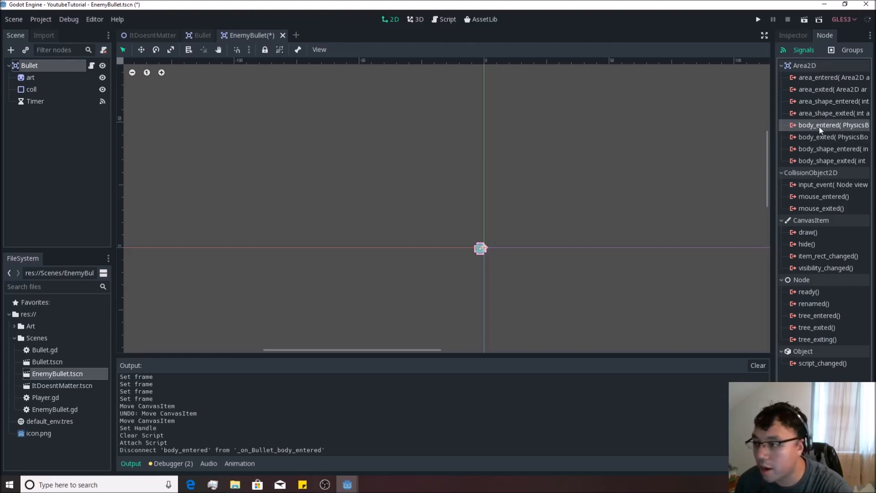
# Connect body_entered and the Timer's timeout signal to new EnemyBullet.gd functions.
pyautogui.doubleClick(832, 125)
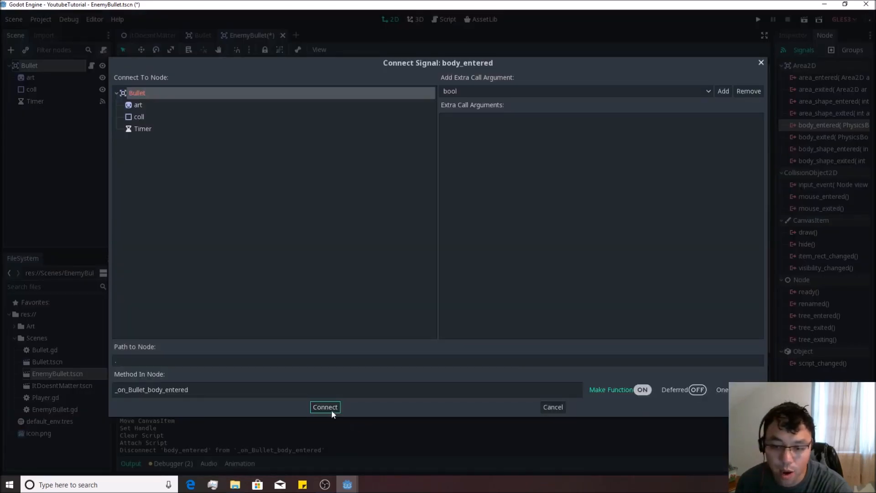
pyautogui.click(325, 407)
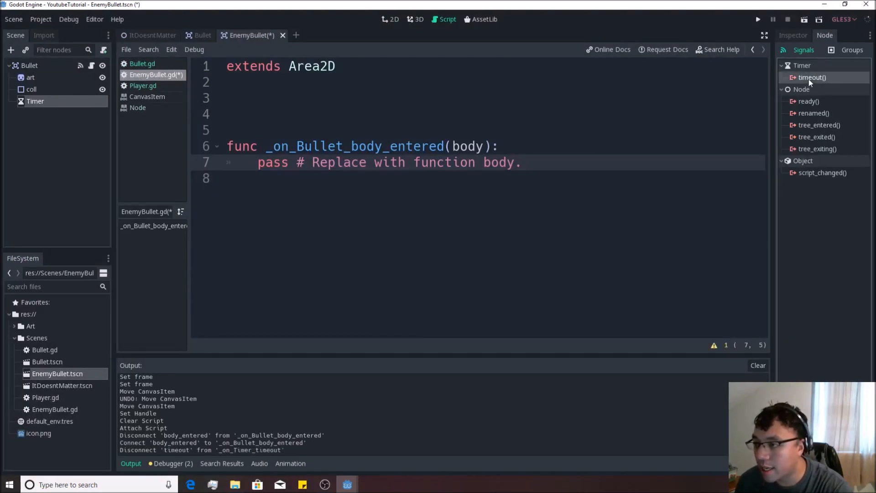
pyautogui.doubleClick(811, 77)
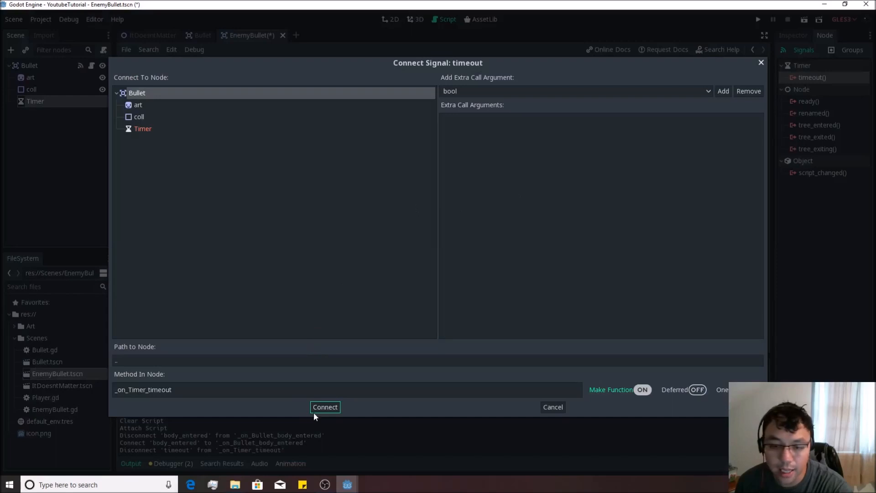
pyautogui.click(324, 407)
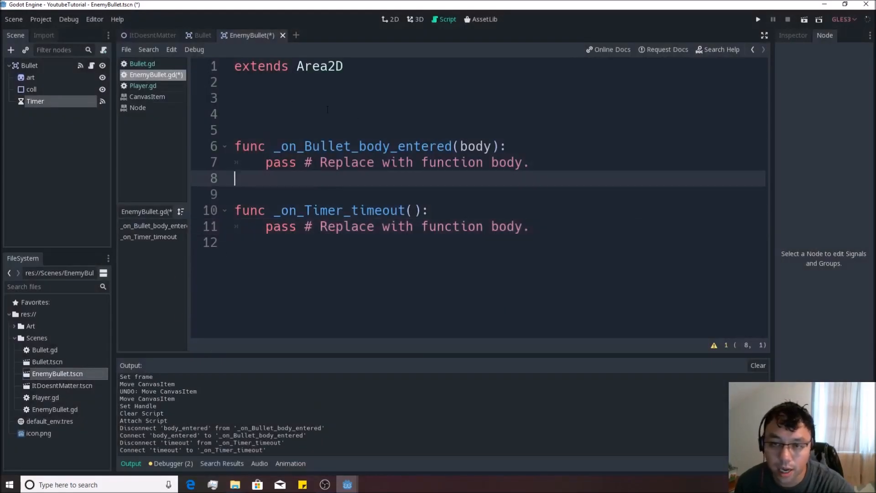
pyautogui.click(141, 63)
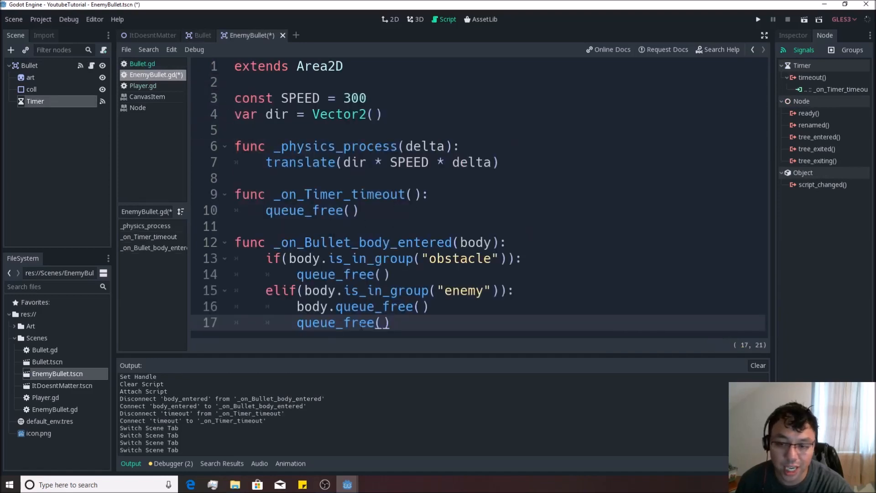
# Change the group check from 'obstacle' to 'player', drop the enemy branch, and save.
pyautogui.click(490, 258)
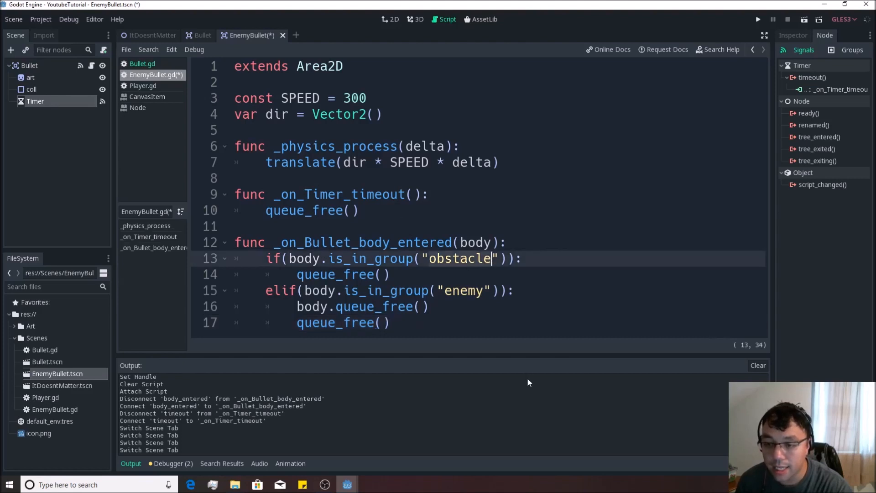
pyautogui.write('player')
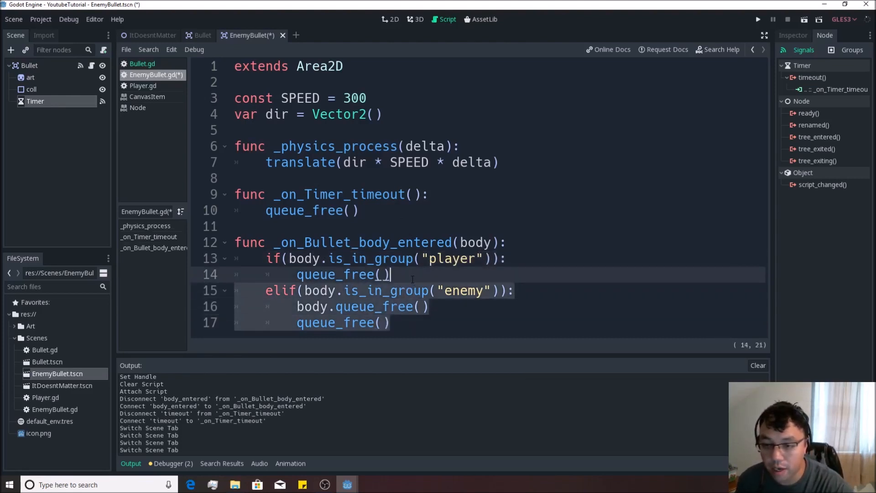
pyautogui.press('ctrl+s')
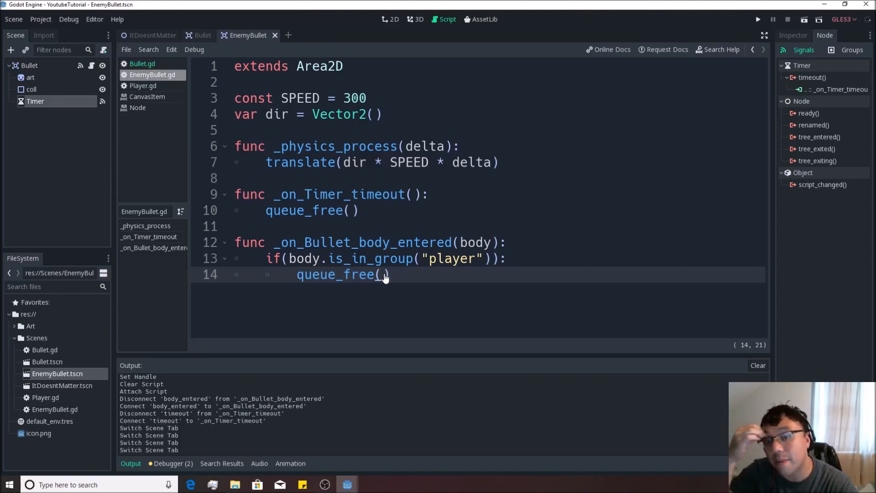
pyautogui.moveTo(75, 126)
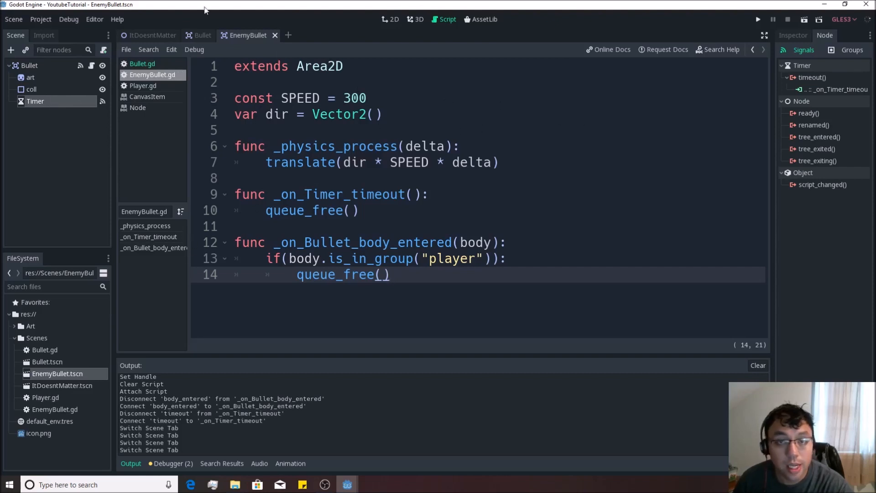
# Attach a new TestShooting.gd script to Enemy in ItDoesntMatter, declaring var dir = Vector2().
pyautogui.click(151, 35)
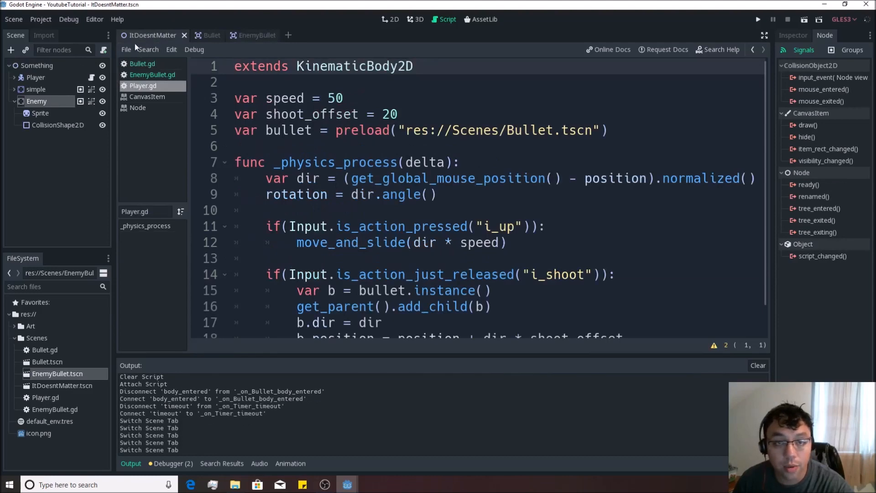
pyautogui.click(390, 19)
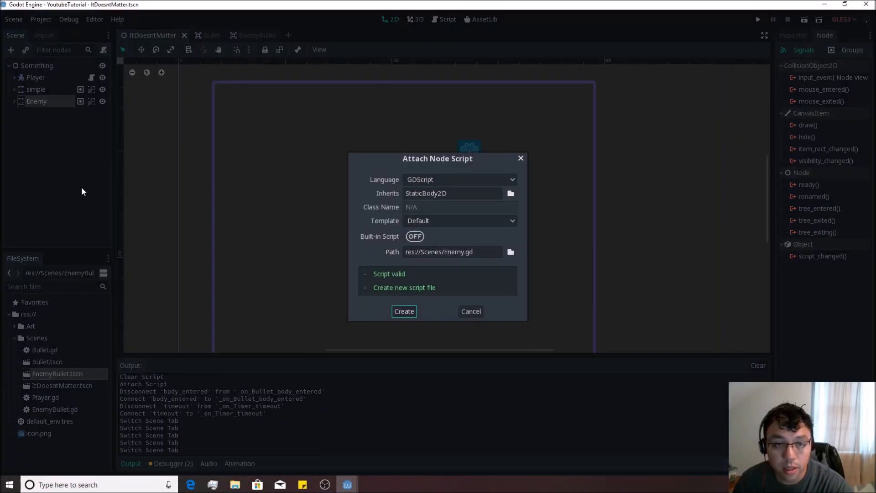
pyautogui.moveTo(298, 226)
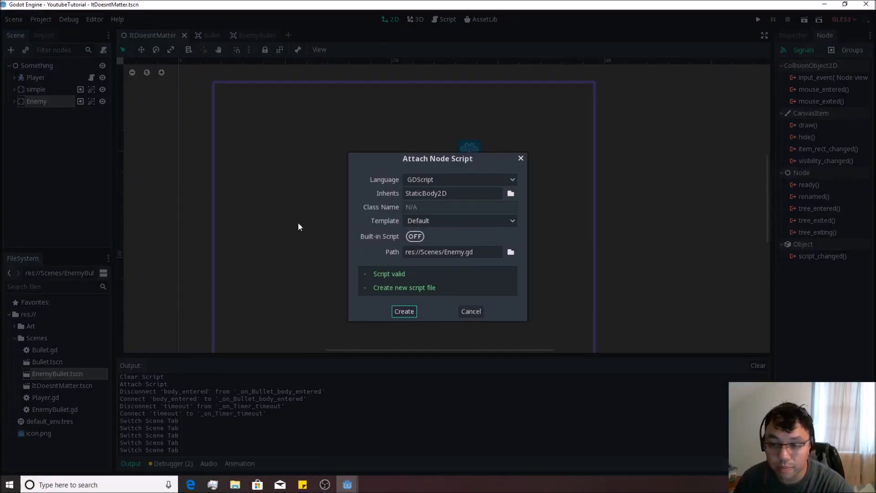
pyautogui.click(453, 251)
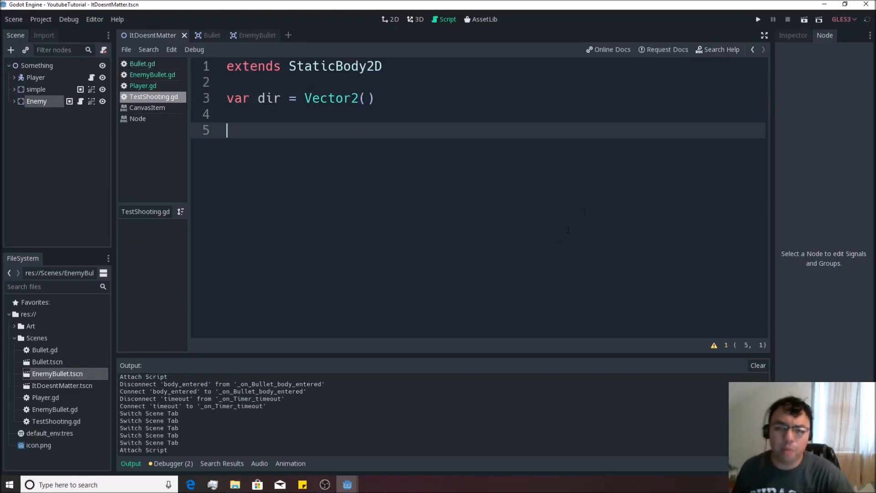
# Set EnemyBullet.gd's SPEED constant to 150 and return to the ItDoesntMatter scene.
pyautogui.click(247, 35)
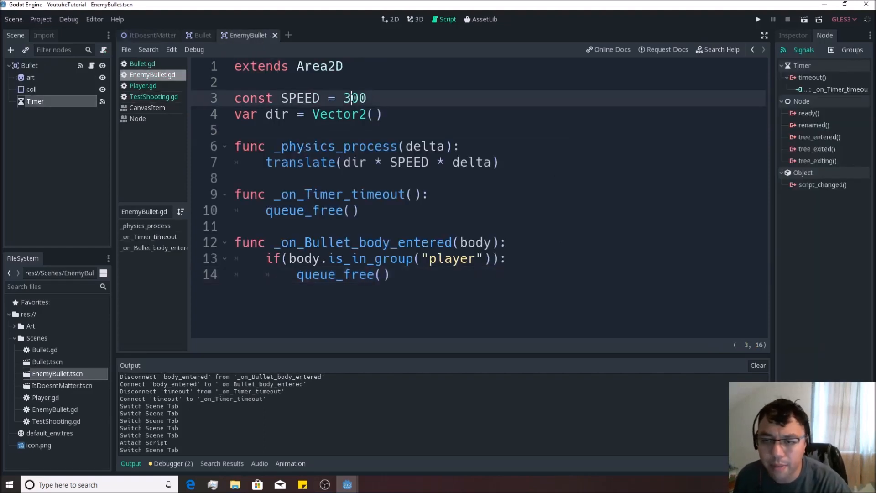
pyautogui.write('10')
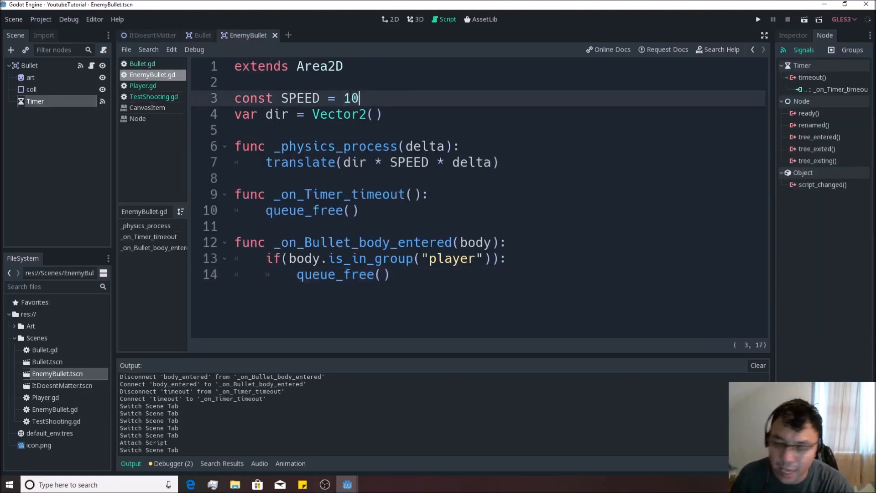
pyautogui.write('15')
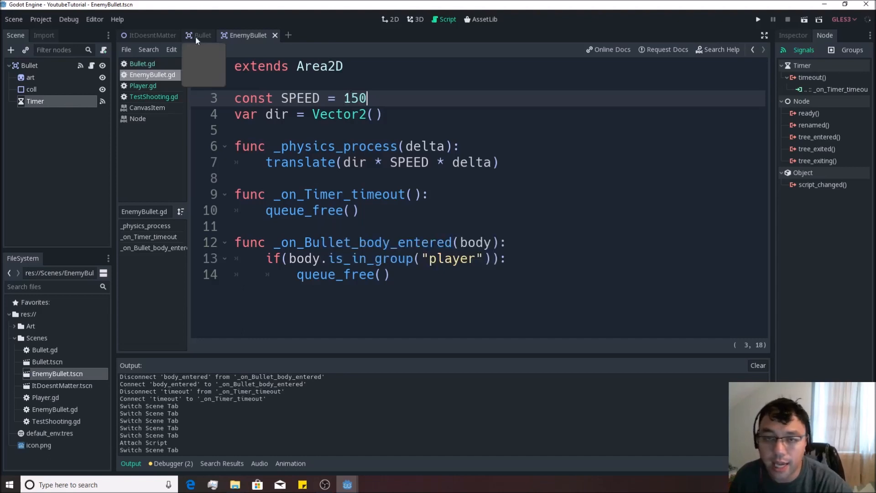
pyautogui.click(152, 35)
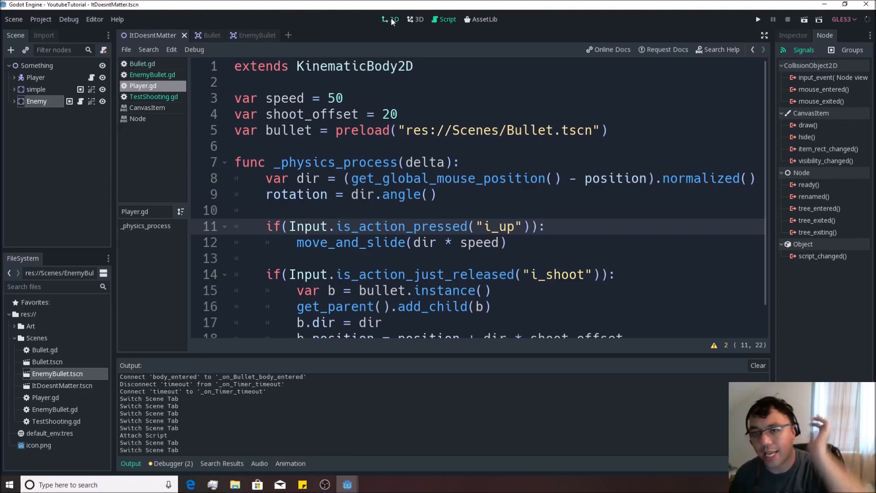
# Open Enemy's TestShooting.gd and type func _ready(): with dir = get_parent().
pyautogui.click(390, 19)
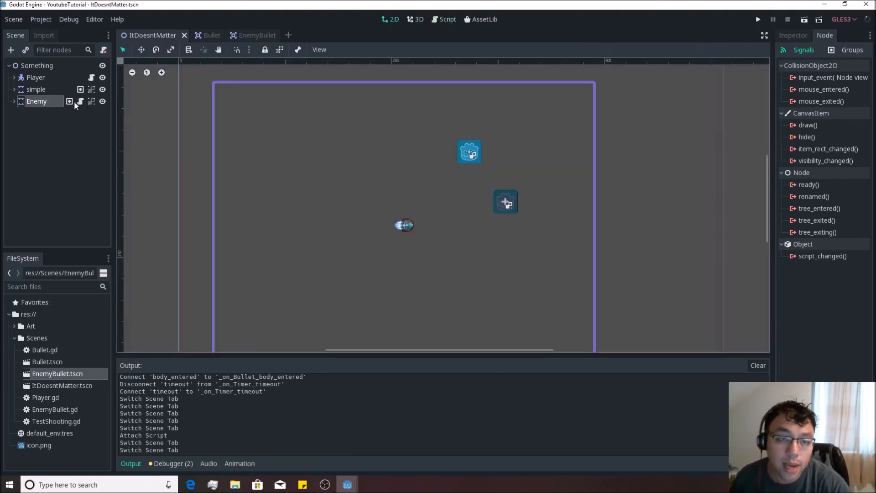
pyautogui.click(69, 101)
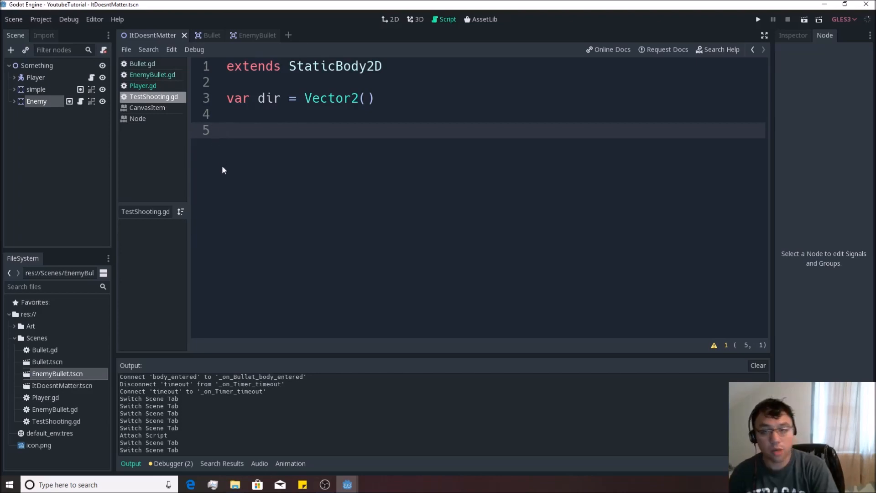
pyautogui.write('func')
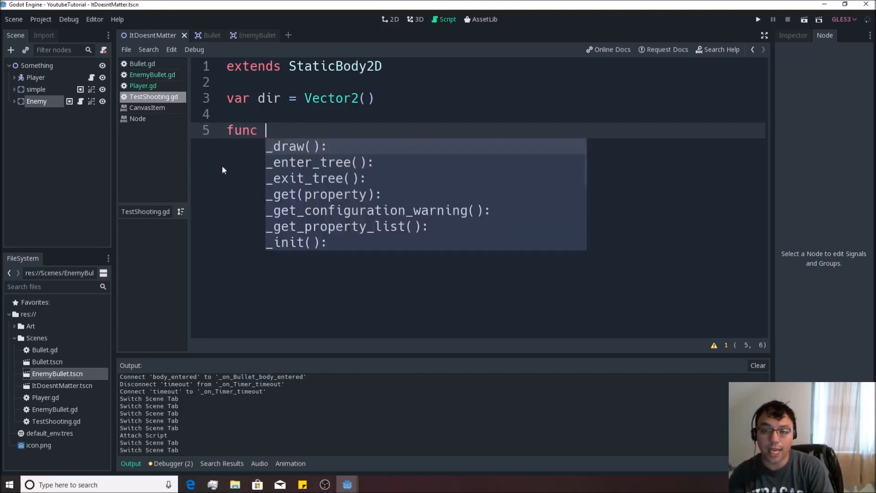
pyautogui.write('_ready():')
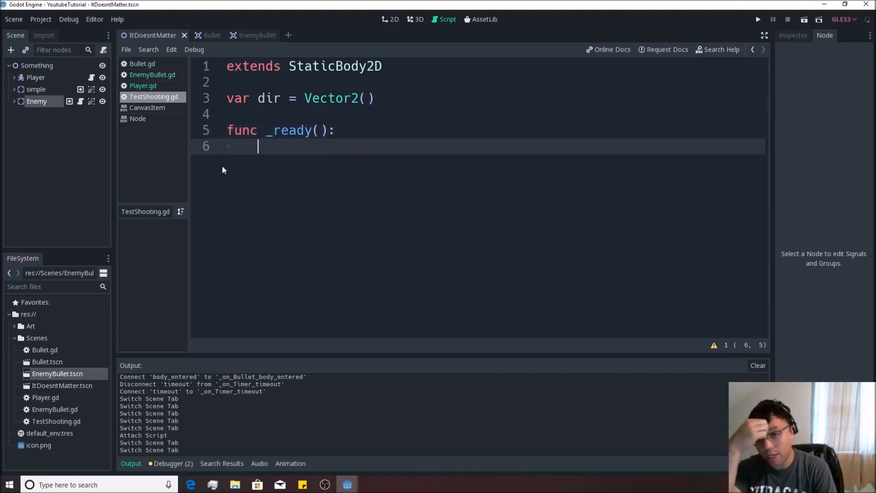
pyautogui.write('dir =')
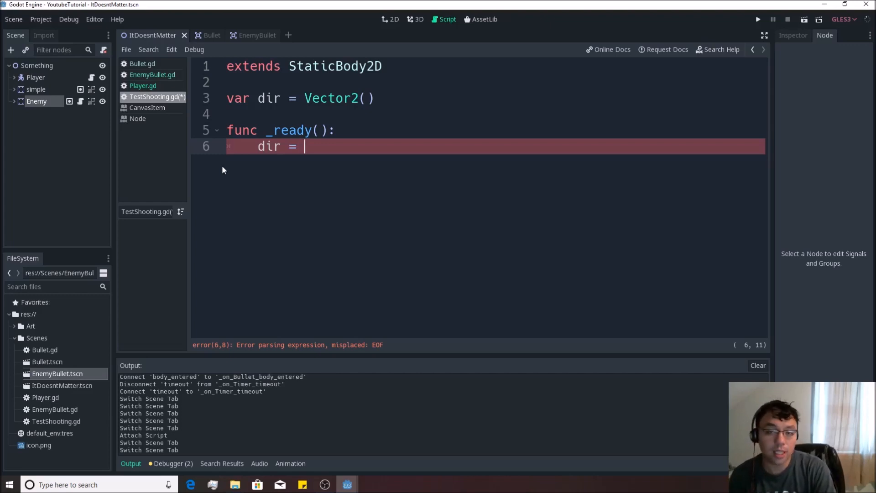
pyautogui.write('get_parent(')
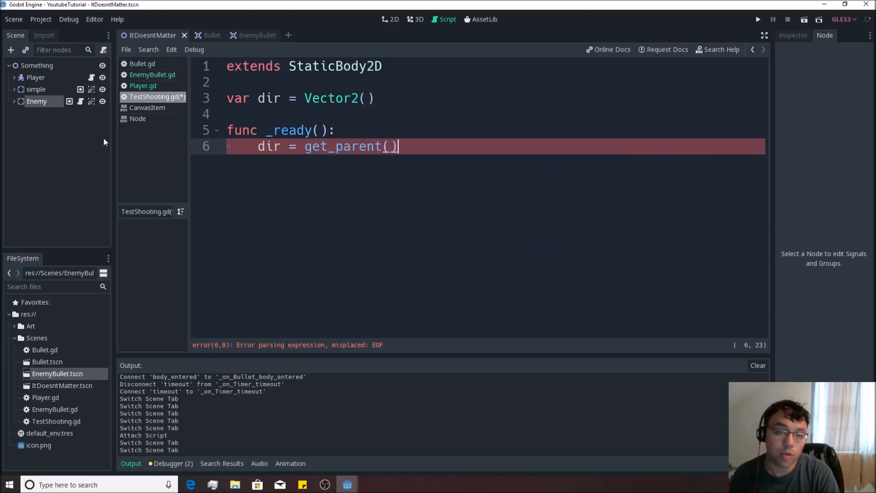
# Add print(get_parent().get_child(0).name) to _ready and run the game to check Output.
pyautogui.click(449, 218)
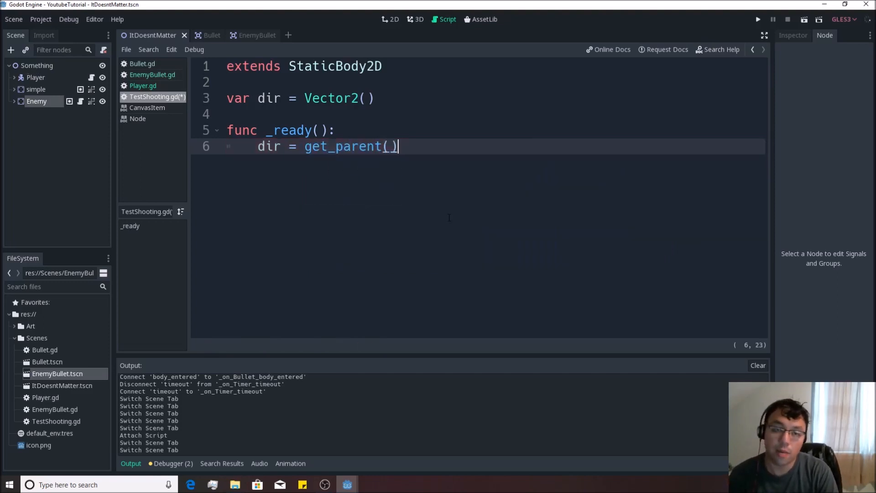
pyautogui.write('.get')
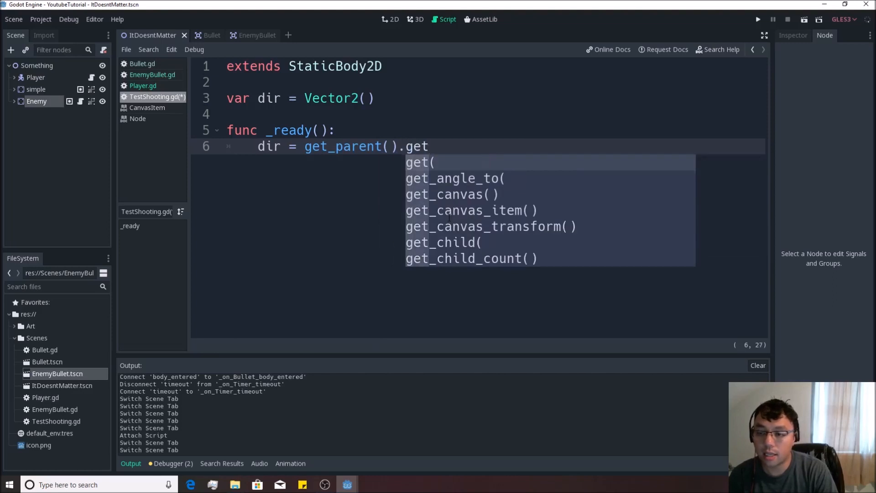
pyautogui.click(441, 242)
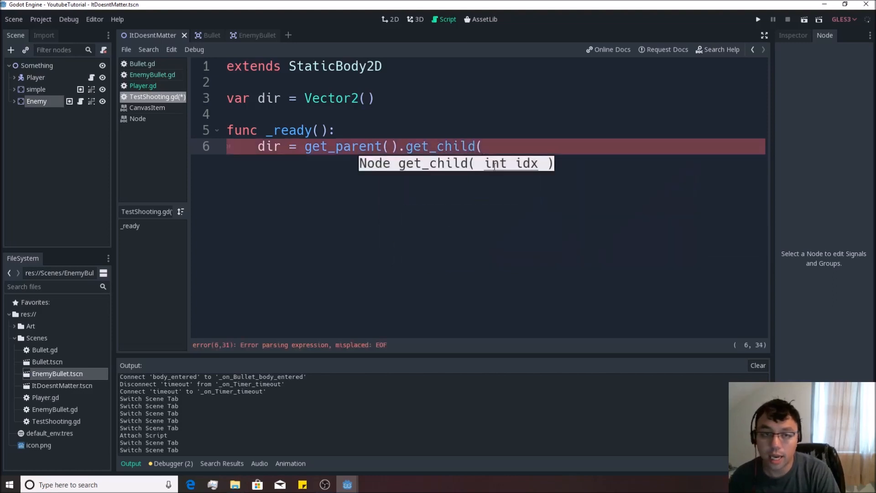
pyautogui.write('0)')
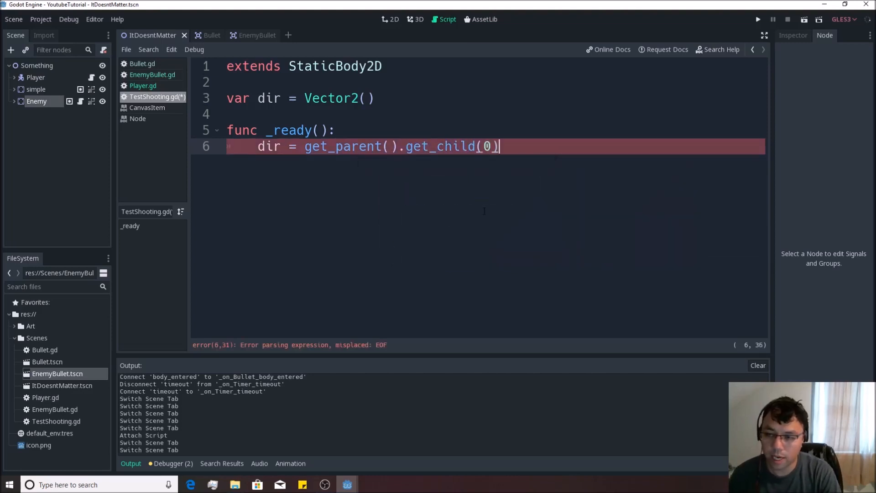
pyautogui.write('.')
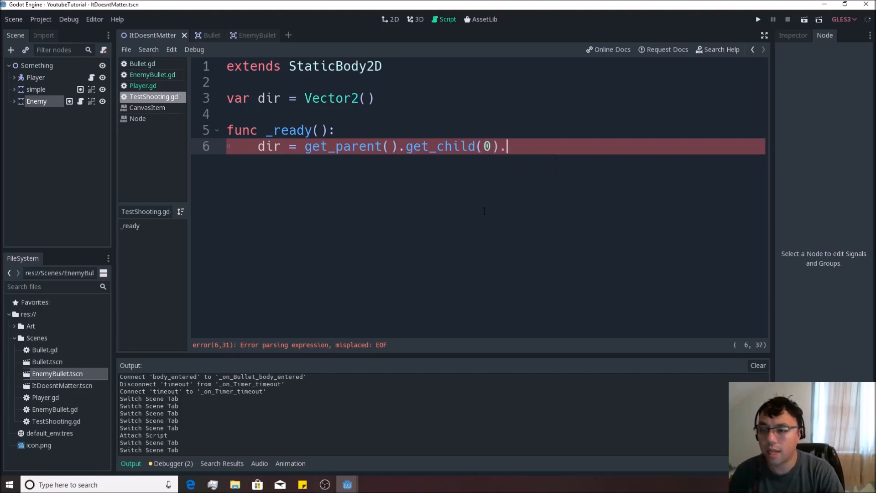
pyautogui.write('name')
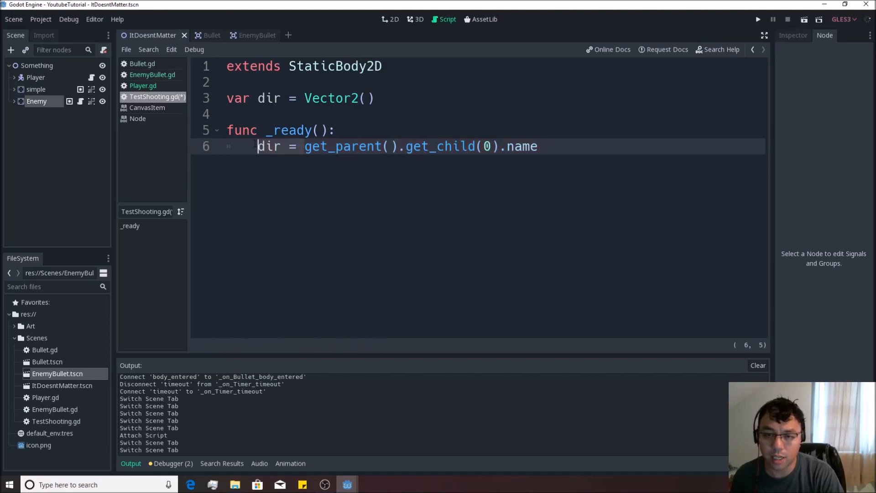
pyautogui.write('print(')
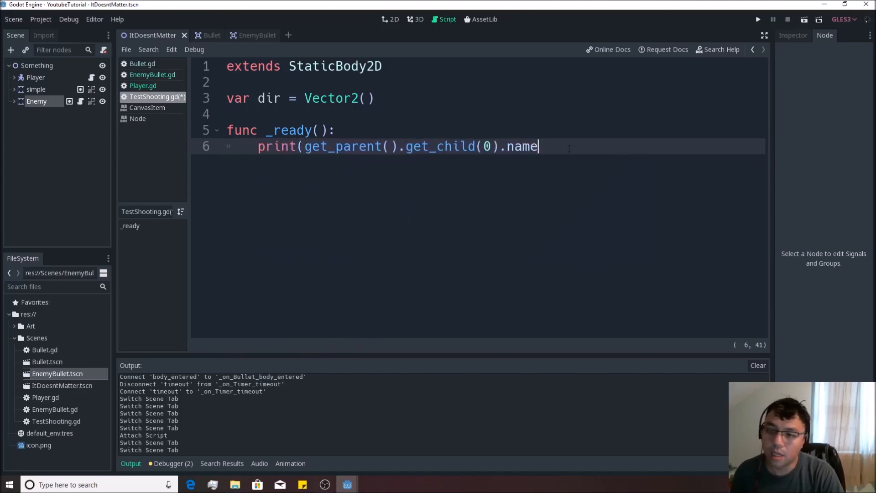
pyautogui.write(')')
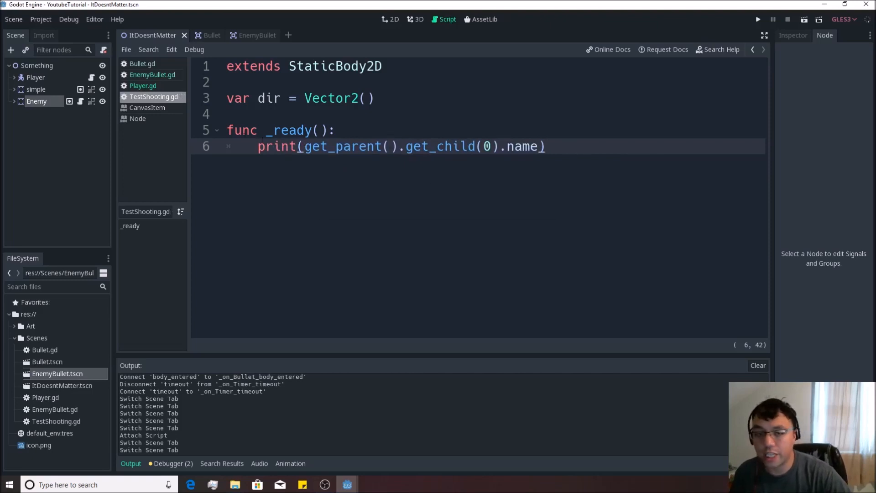
pyautogui.click(759, 20)
pyautogui.write('dir = ')
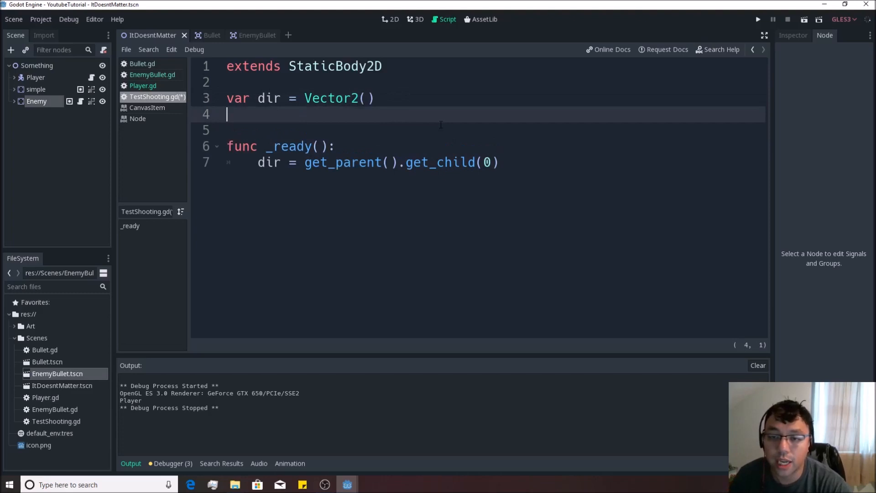
# Store the first child as player and set dir = (player.position - position).normalized().
pyautogui.write('var p')
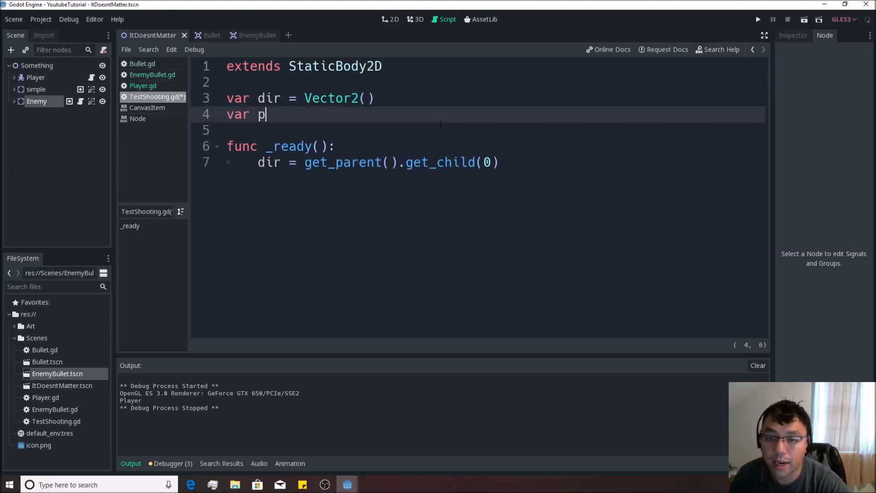
pyautogui.write('layer')
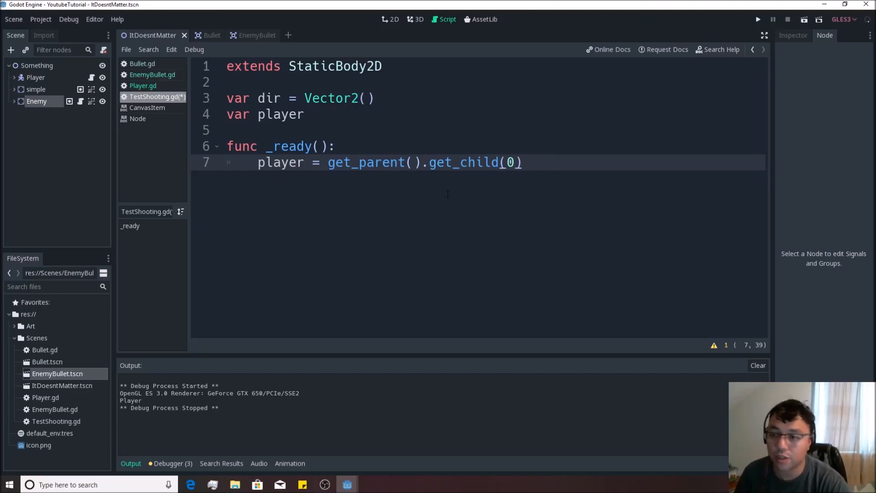
pyautogui.press('Return')
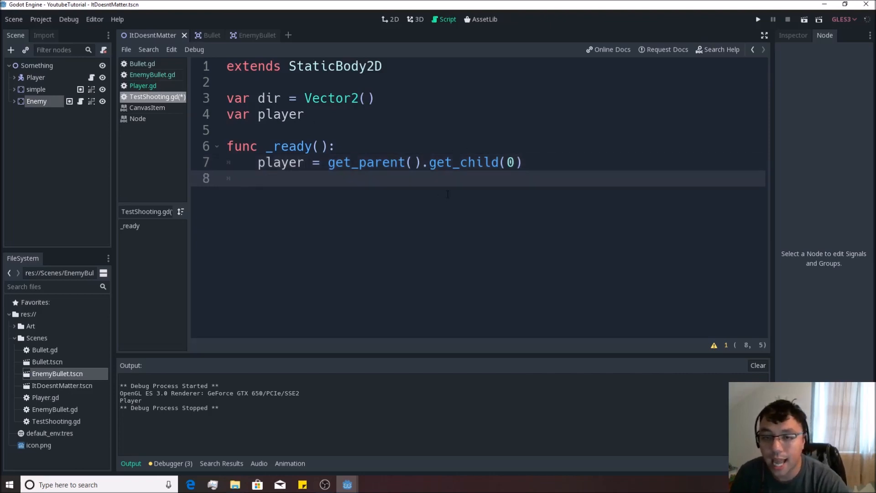
pyautogui.write('dir =')
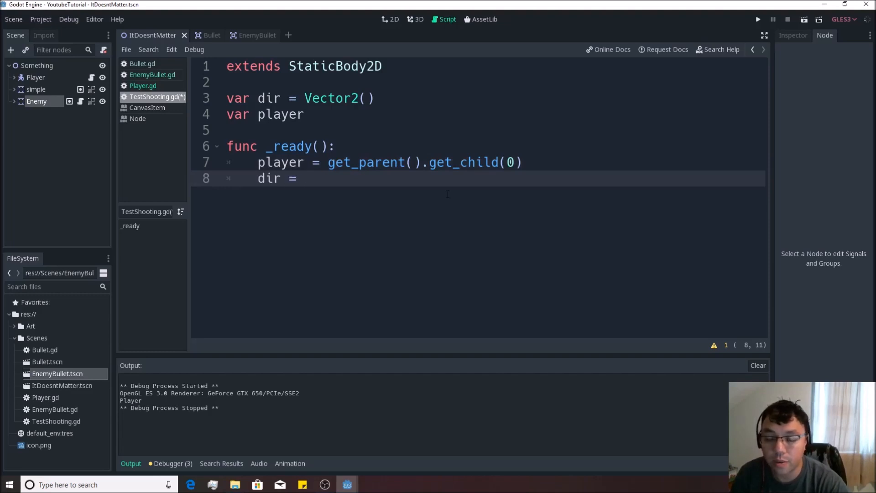
pyautogui.write('player.pos')
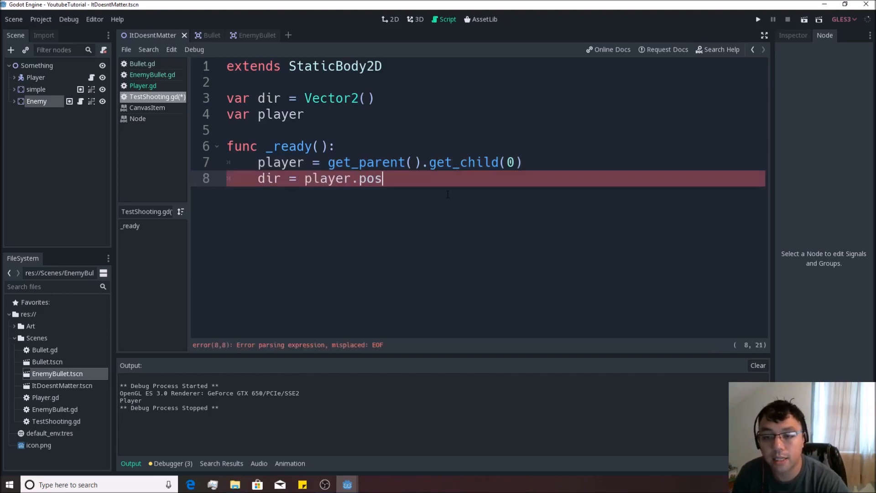
pyautogui.write('ition - position).n')
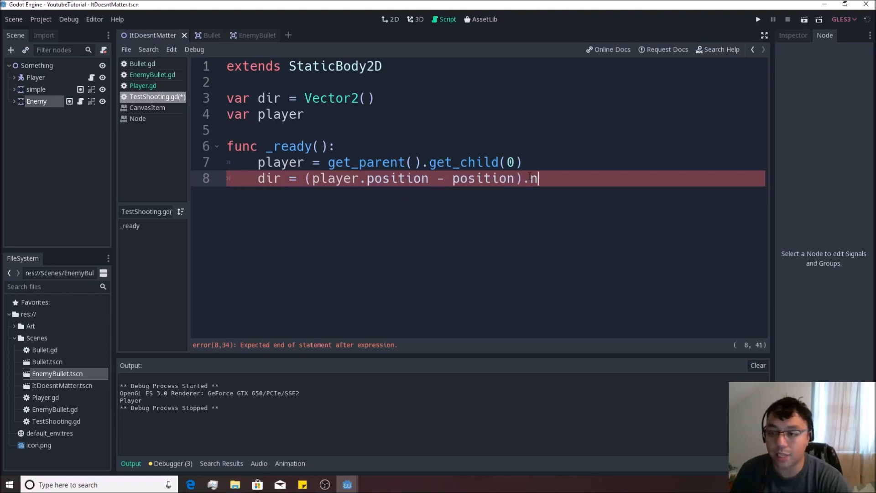
pyautogui.write('ormalized(')
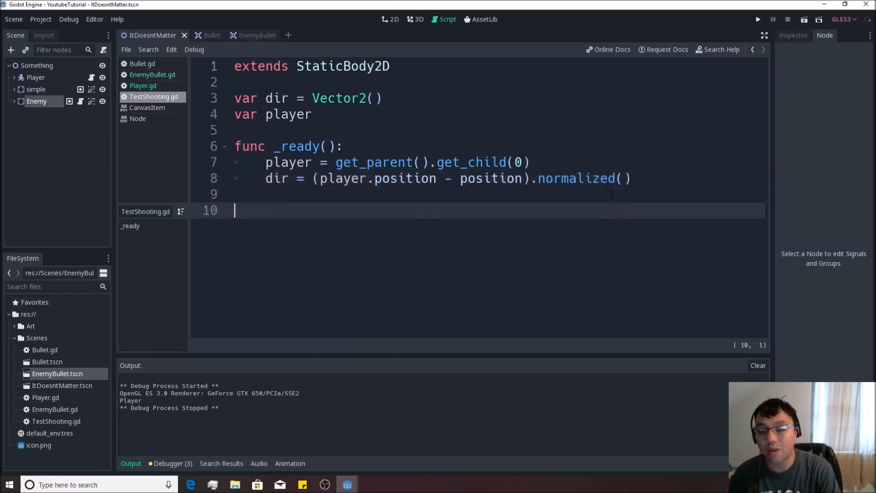
# Declare func _physics_process(delta) and a new func _get_dir(target).
pyautogui.write('func')
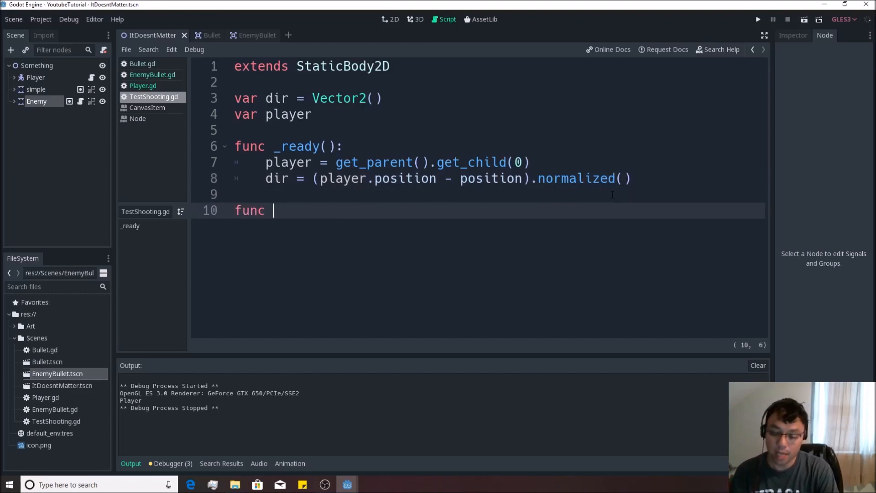
pyautogui.write('_physics_process(delta):')
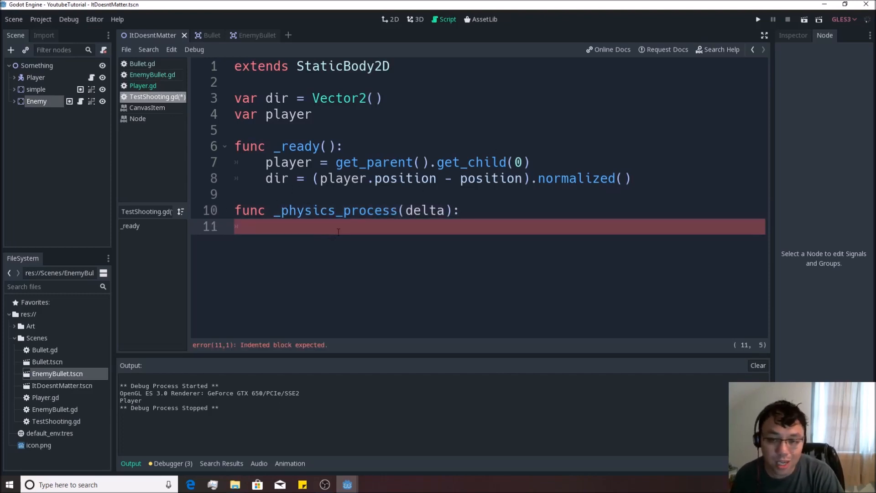
pyautogui.write('func')
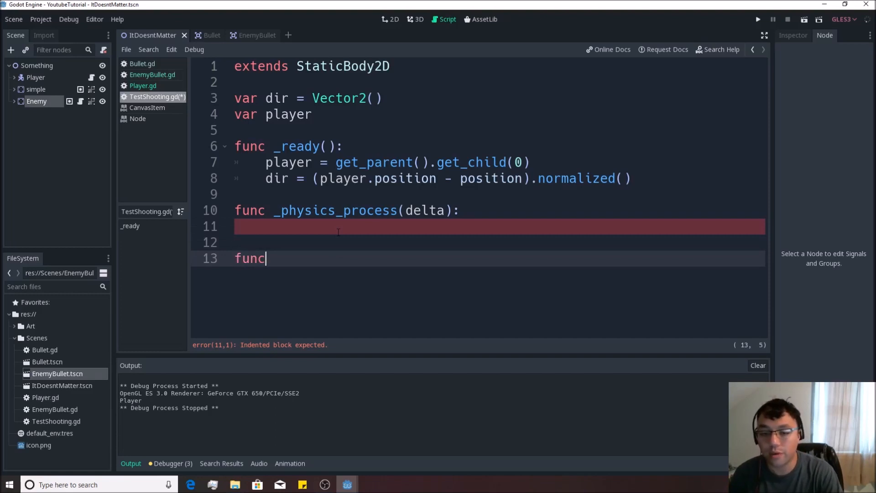
pyautogui.write('_get')
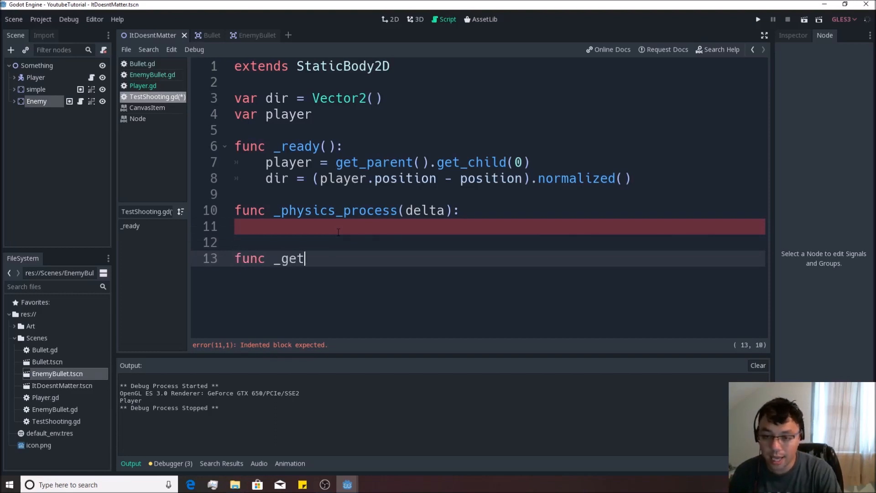
pyautogui.write('_dir')
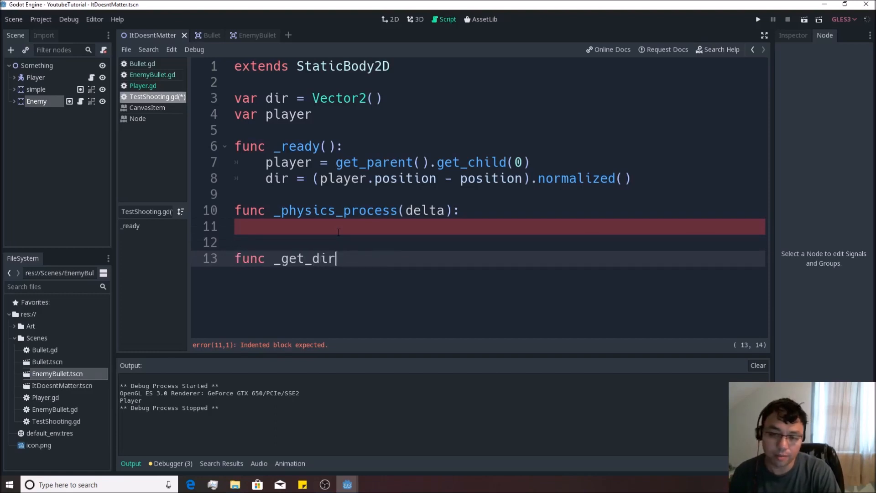
pyautogui.write('(')
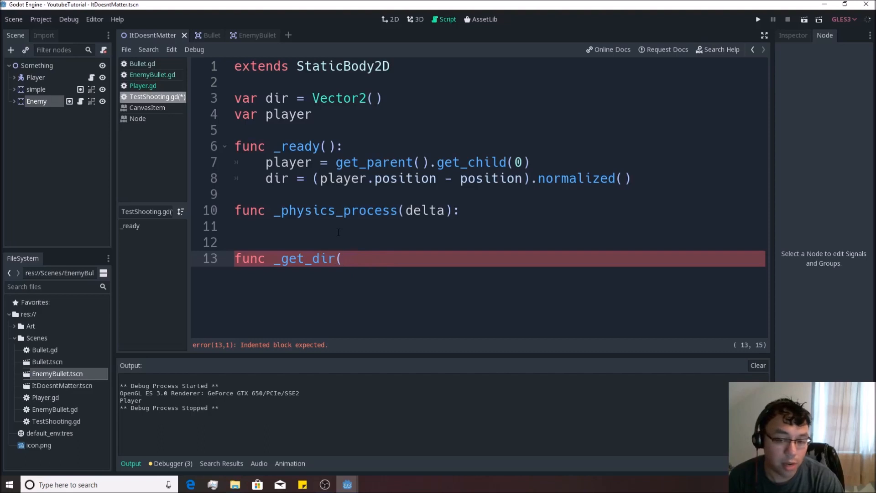
pyautogui.write('target):')
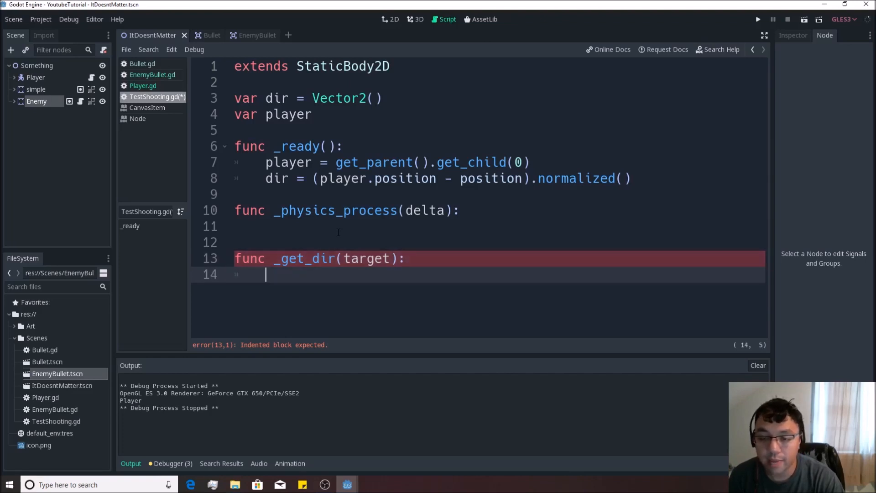
# Make _get_dir compute (target.position - position).normalized().
pyautogui.write('dir =')
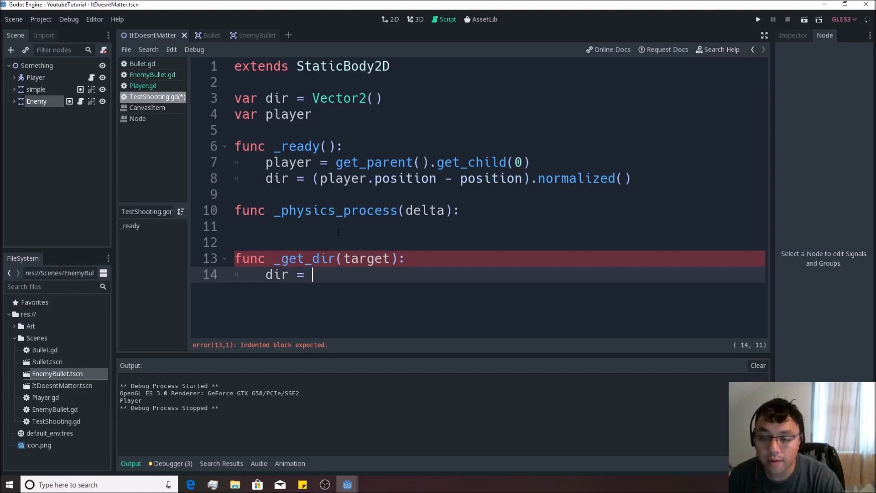
pyautogui.write('target.')
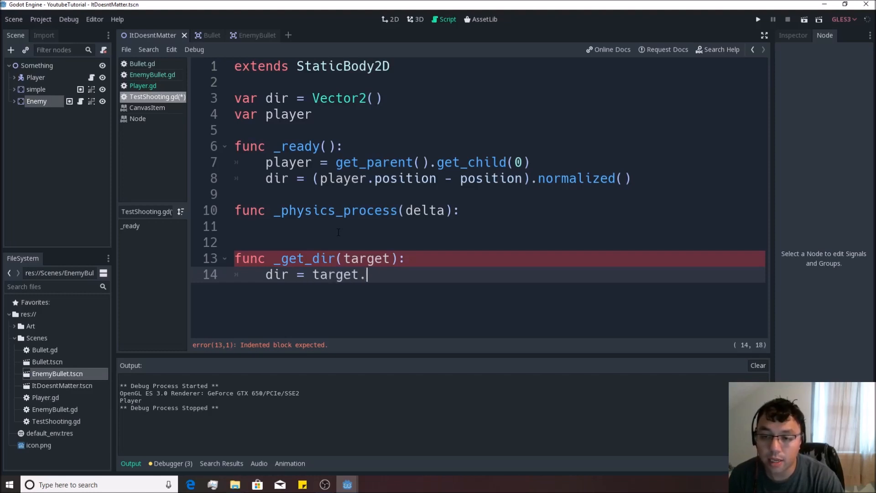
pyautogui.write('position 0')
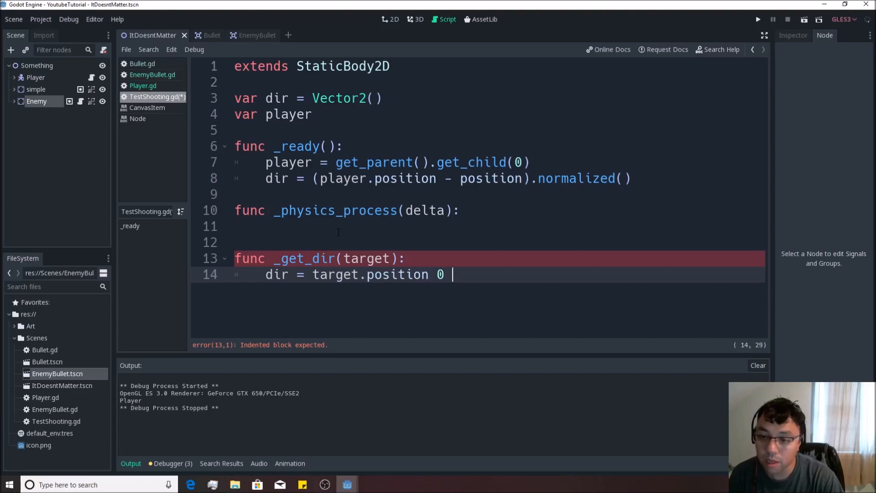
pyautogui.write('- position)')
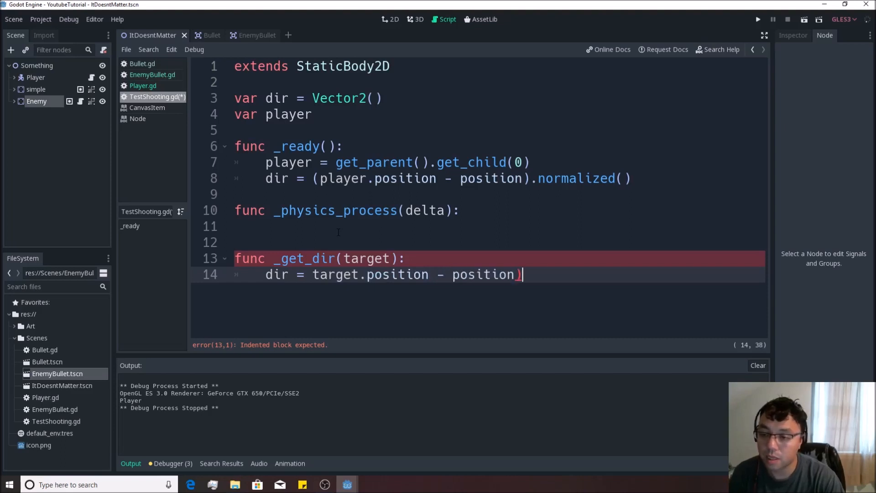
pyautogui.write('(')
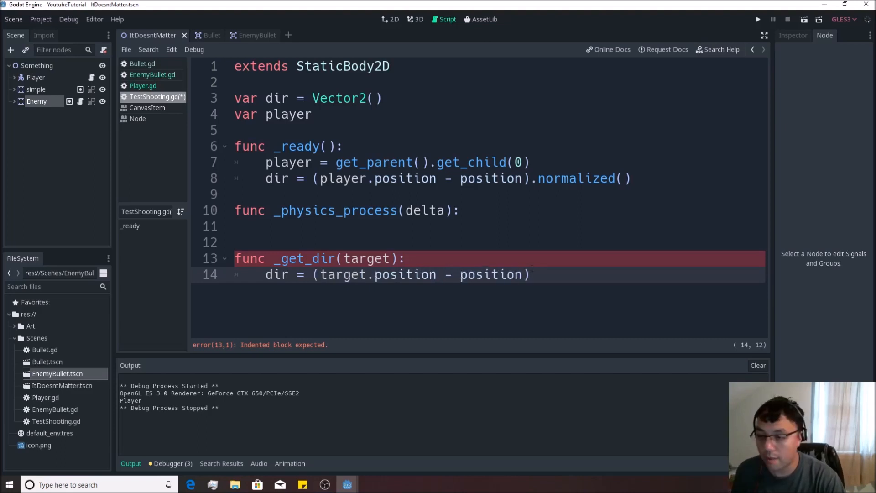
pyautogui.write('.normalized()')
pyautogui.click(478, 226)
pyautogui.write('_get_dir(')
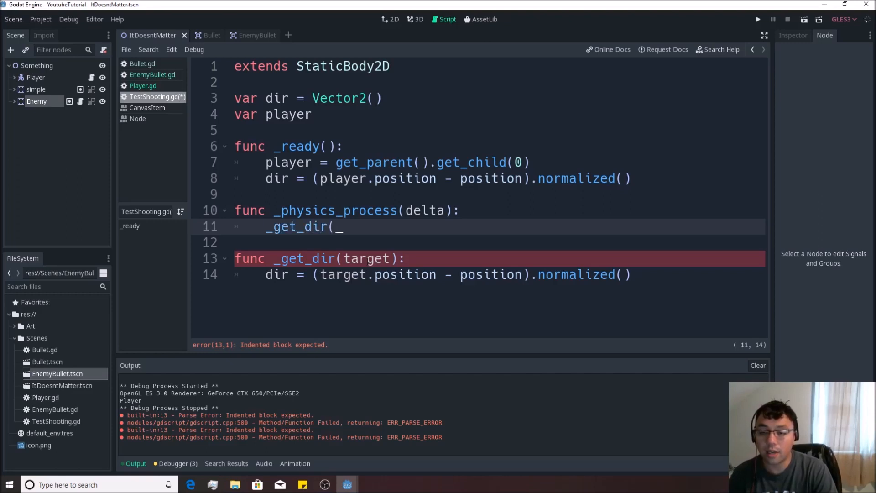
# Replace the direction calculation in _ready with _get_dir(player).
pyautogui.write('play')
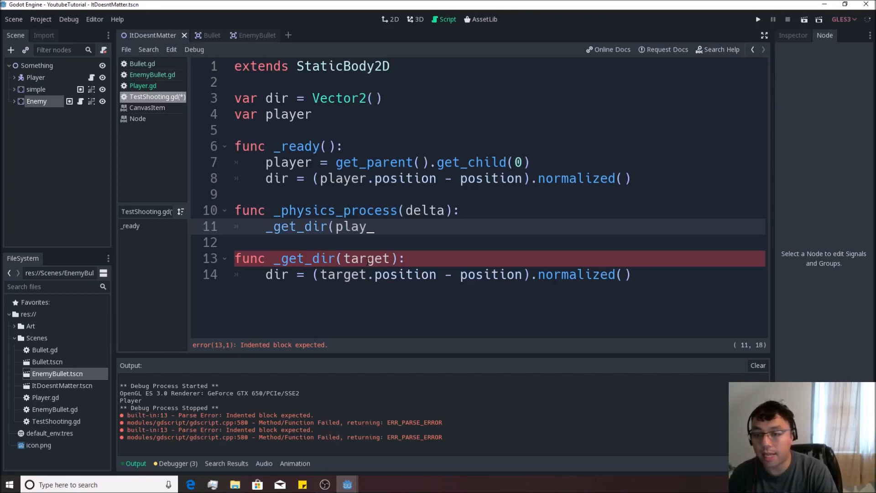
pyautogui.write('er)')
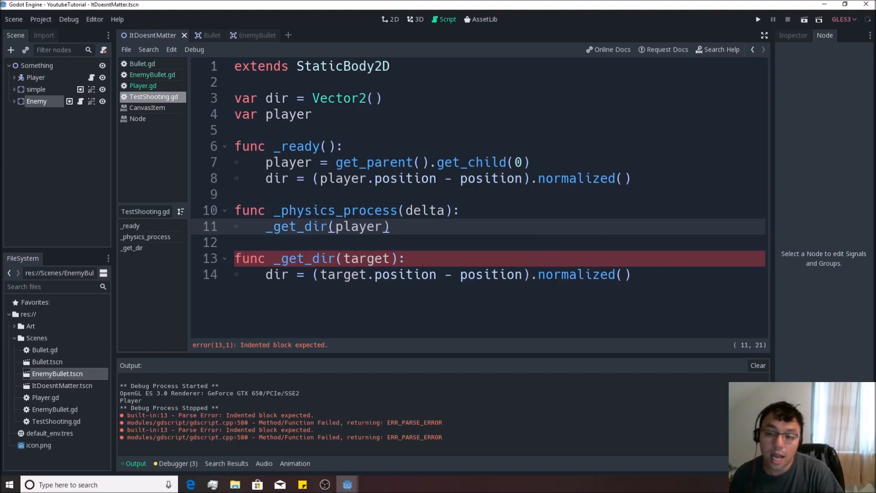
pyautogui.click(387, 178)
pyautogui.write('_')
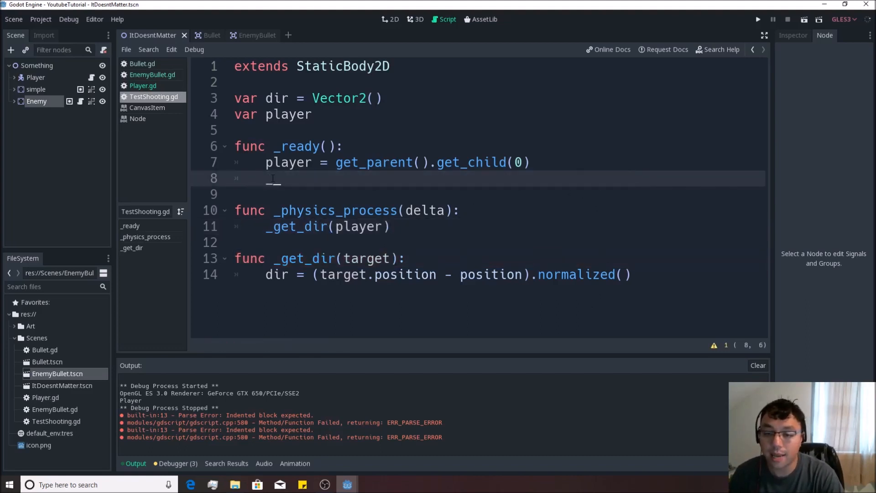
pyautogui.write('get_dir(player')
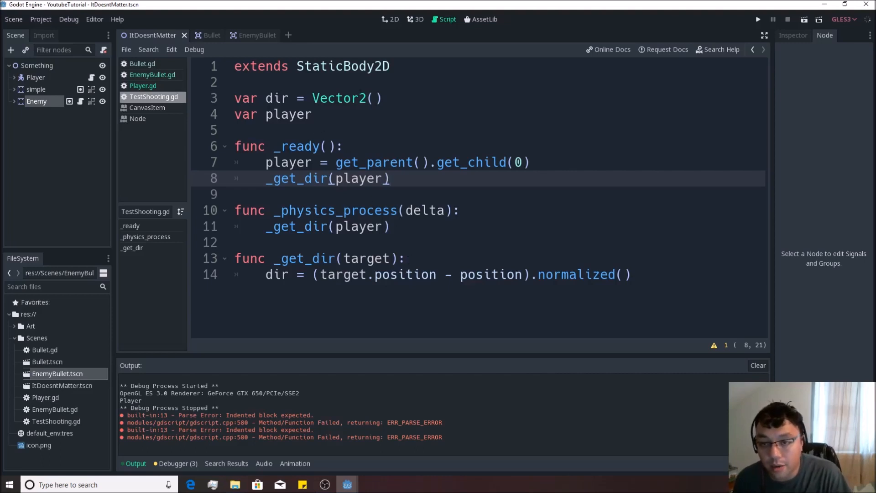
pyautogui.click(389, 177)
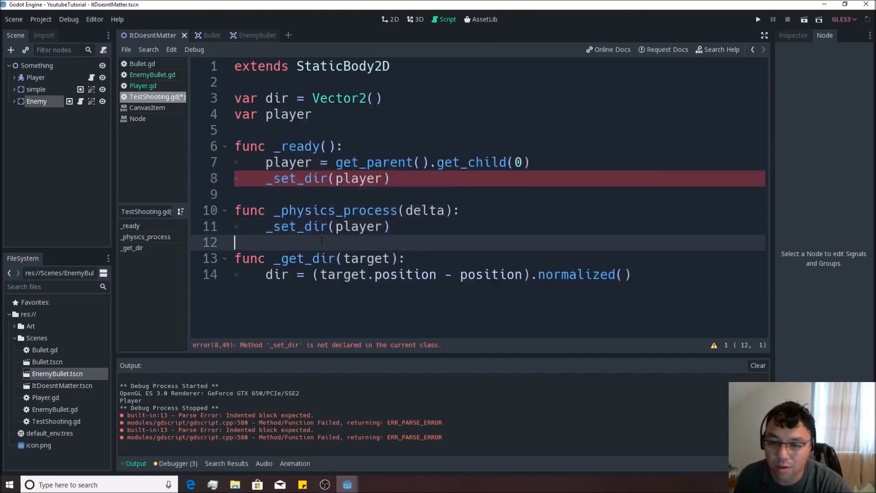
pyautogui.click(282, 178)
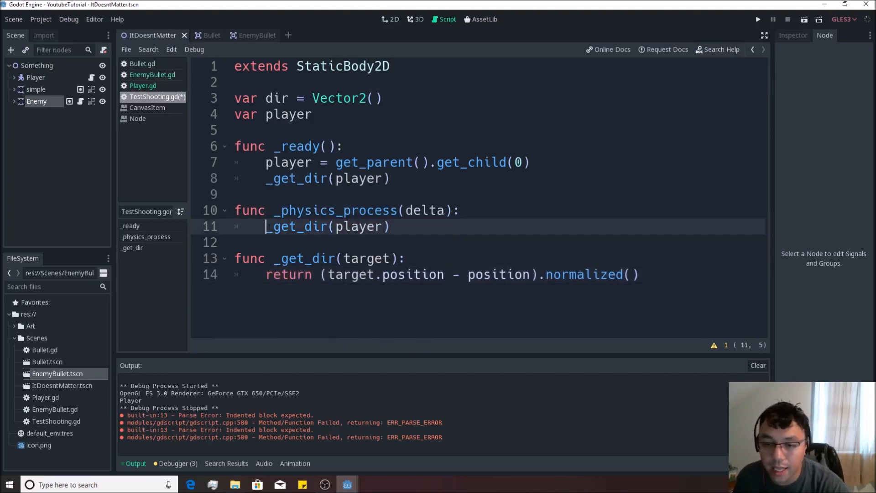
# Write dir = _get_dir(player) inside _physics_process and open a new line there.
pyautogui.write('dir =')
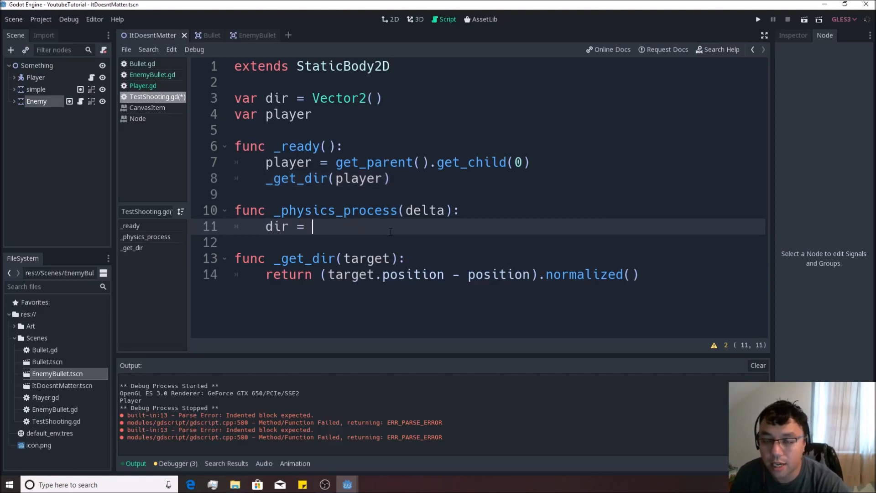
pyautogui.write('_get_dir(')
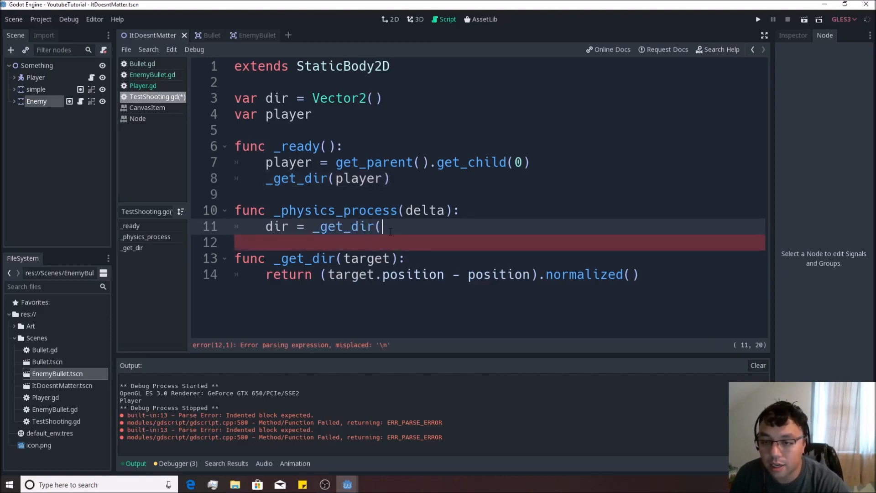
pyautogui.write('player)')
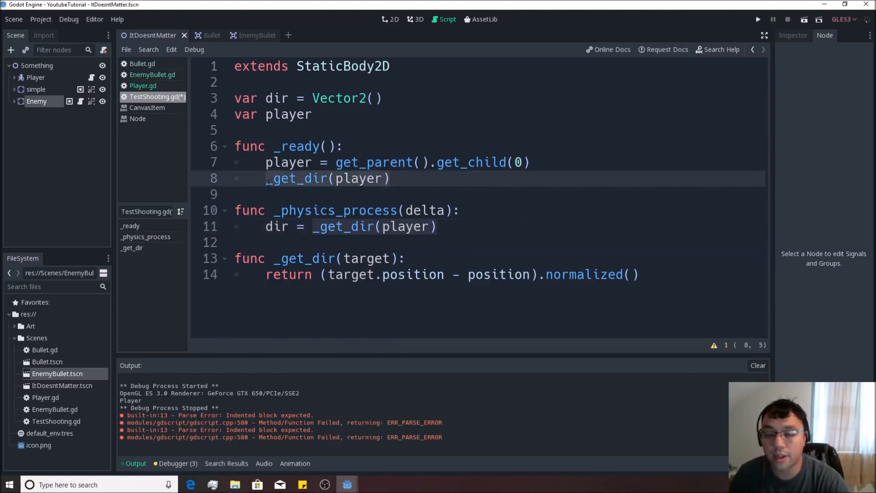
pyautogui.write('dir = _')
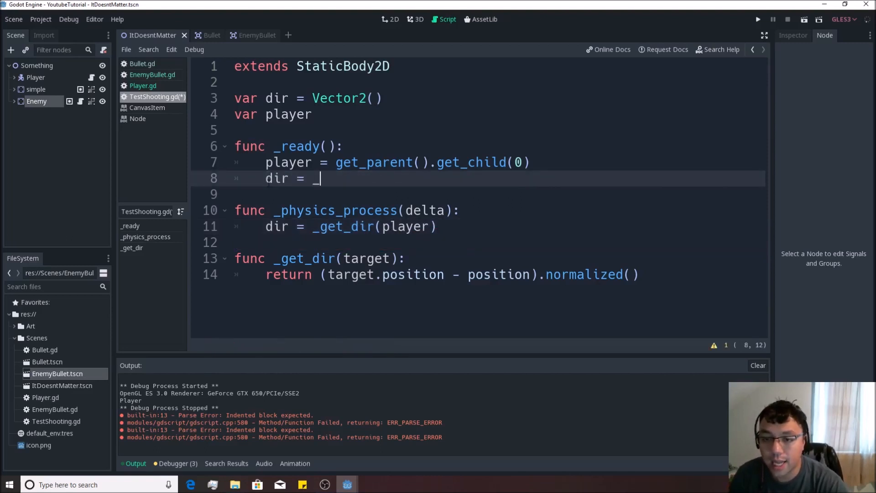
pyautogui.write('get_dir()')
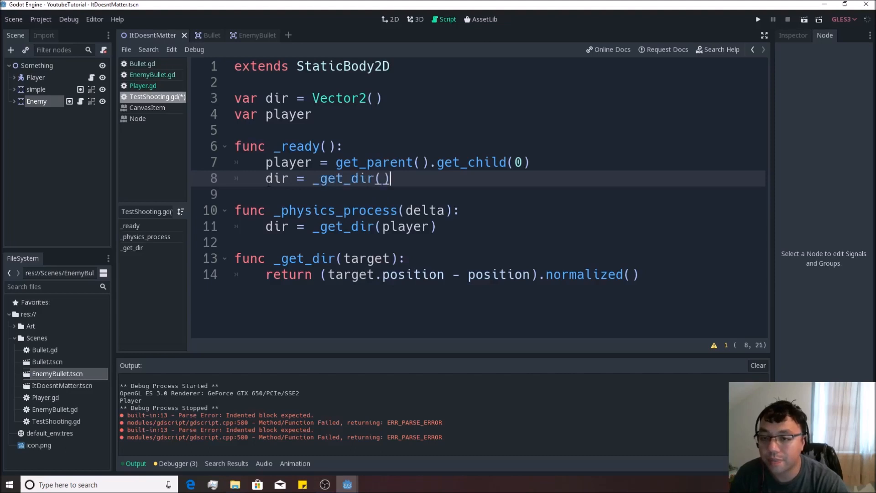
pyautogui.write('player')
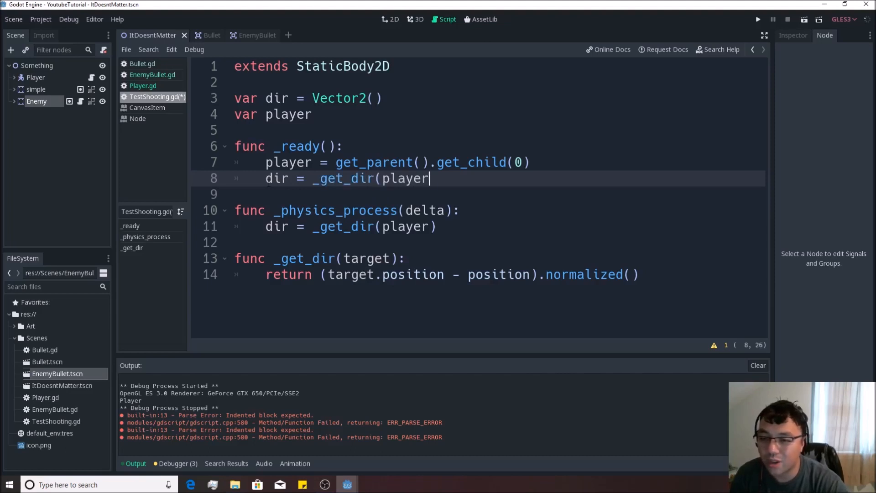
pyautogui.write(')')
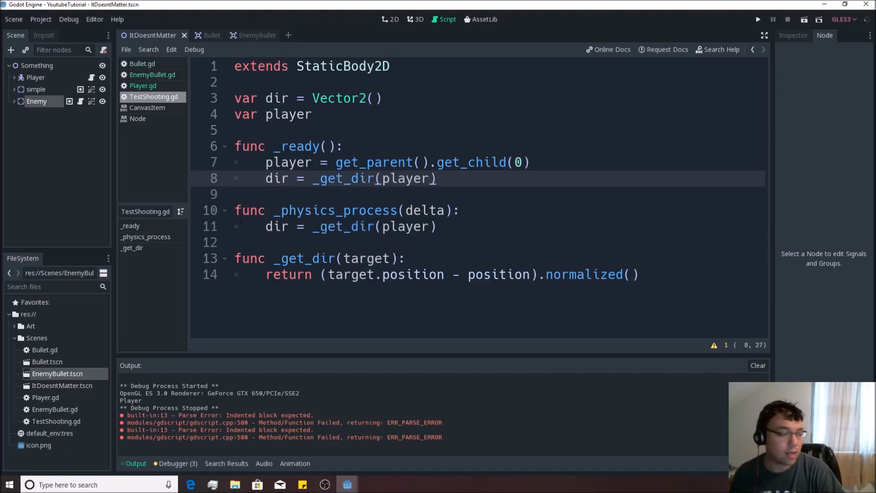
pyautogui.click(438, 177)
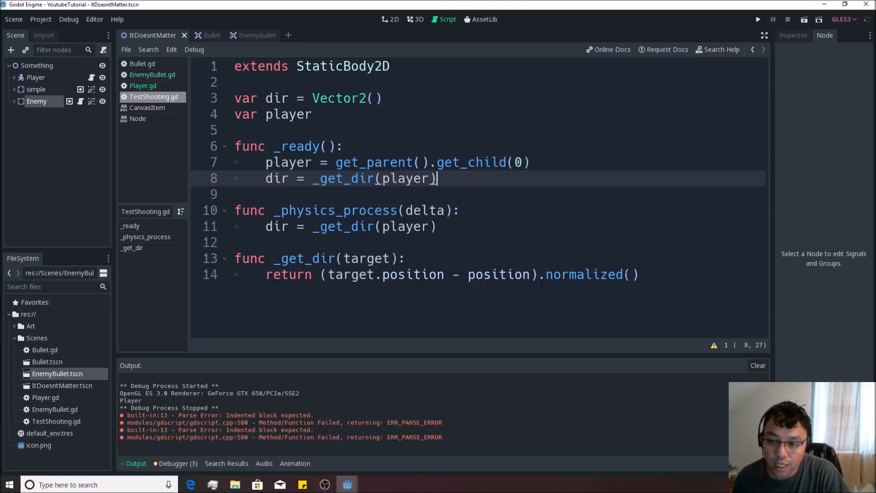
pyautogui.click(353, 226)
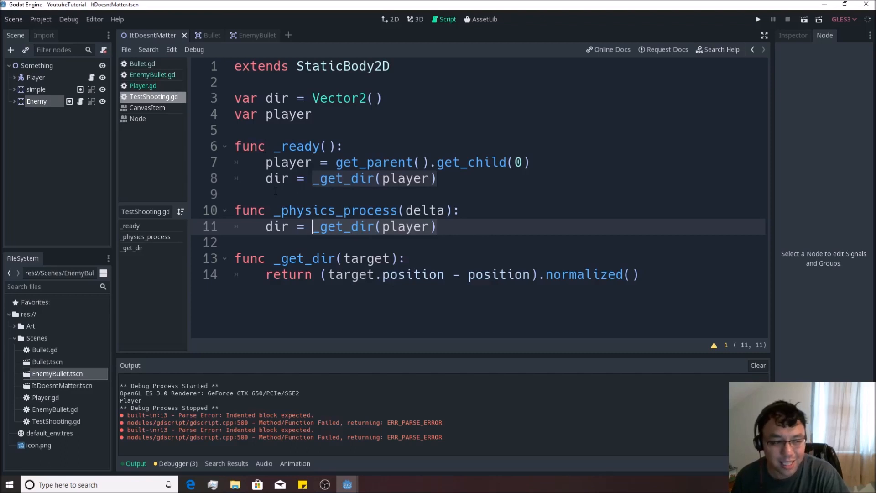
pyautogui.moveTo(311, 226)
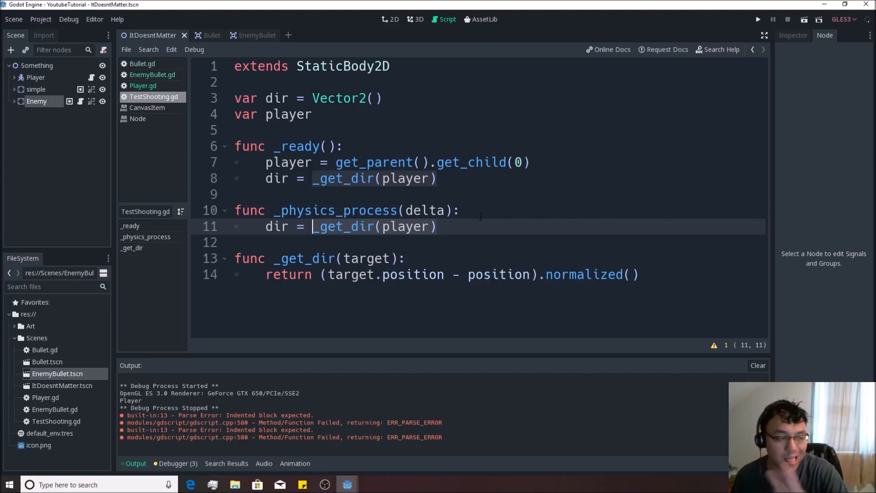
pyautogui.click(436, 226)
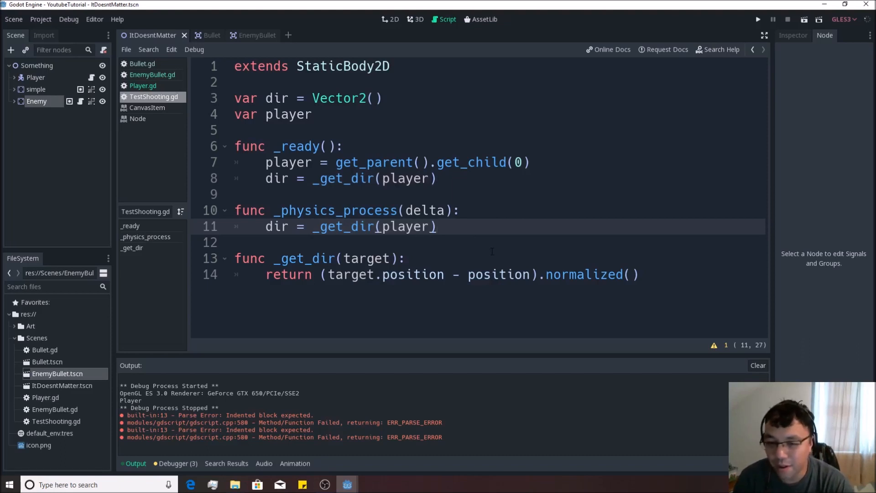
pyautogui.click(437, 226)
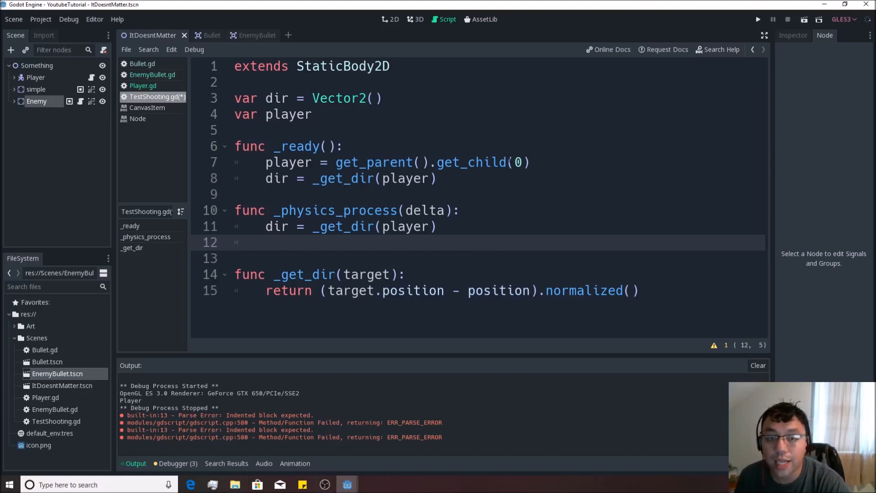
# Add an empty indented line after line 11 and save TestShooting.gd with Ctrl+S.
pyautogui.click(267, 242)
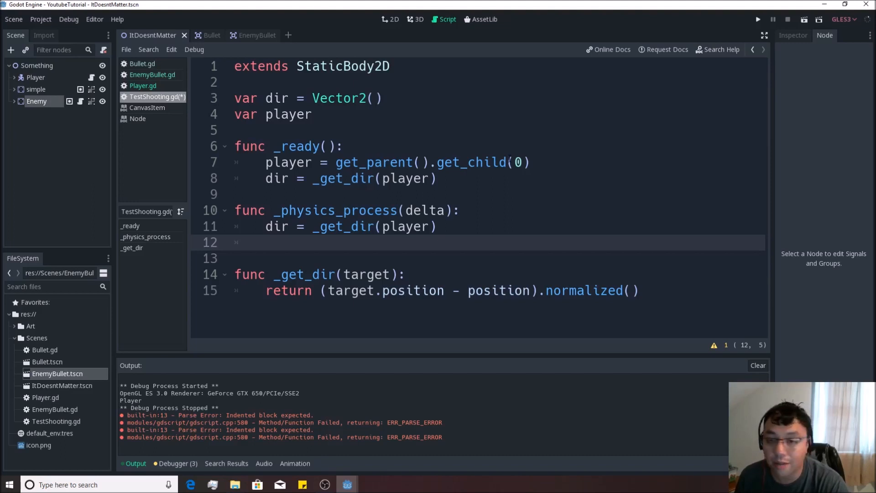
pyautogui.click(266, 242)
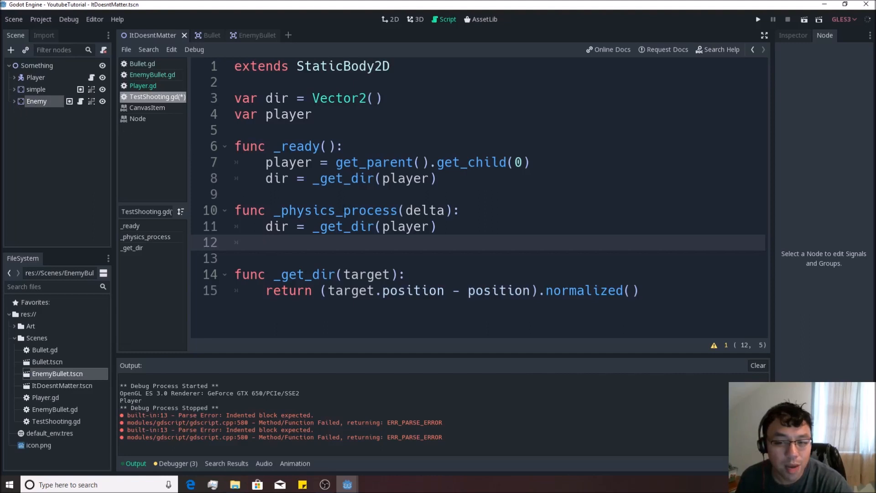
pyautogui.click(266, 242)
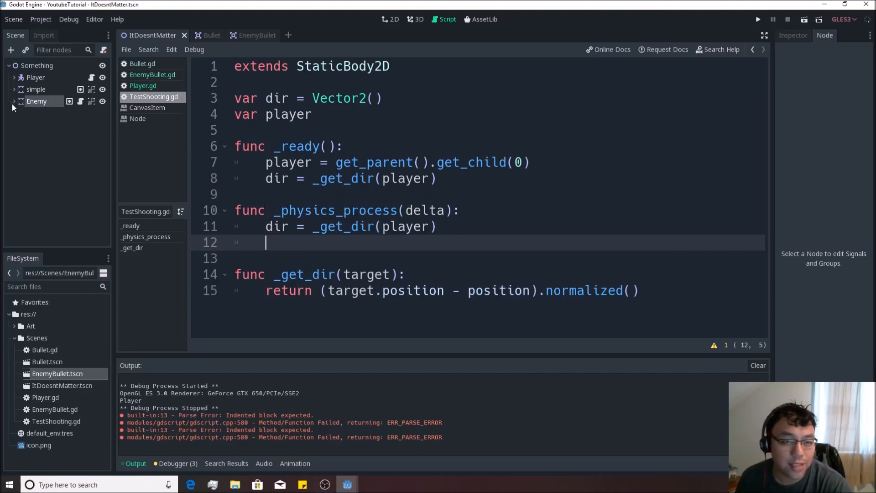
# Add a Timer under Enemy and connect its timeout() signal to Enemy as _on_Timer_timeout.
pyautogui.click(14, 101)
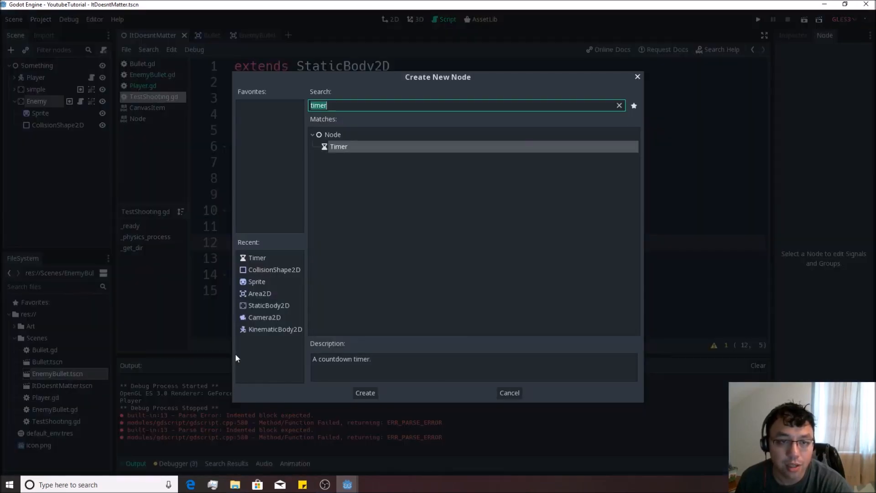
pyautogui.click(364, 392)
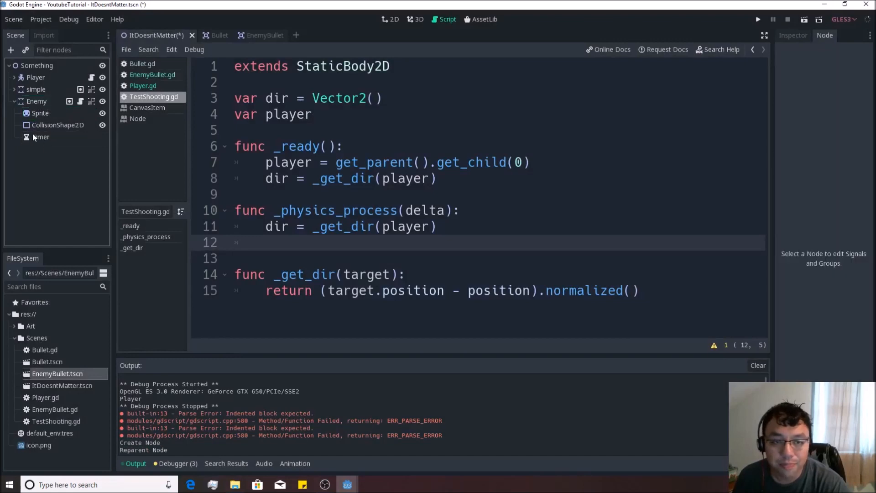
pyautogui.click(40, 137)
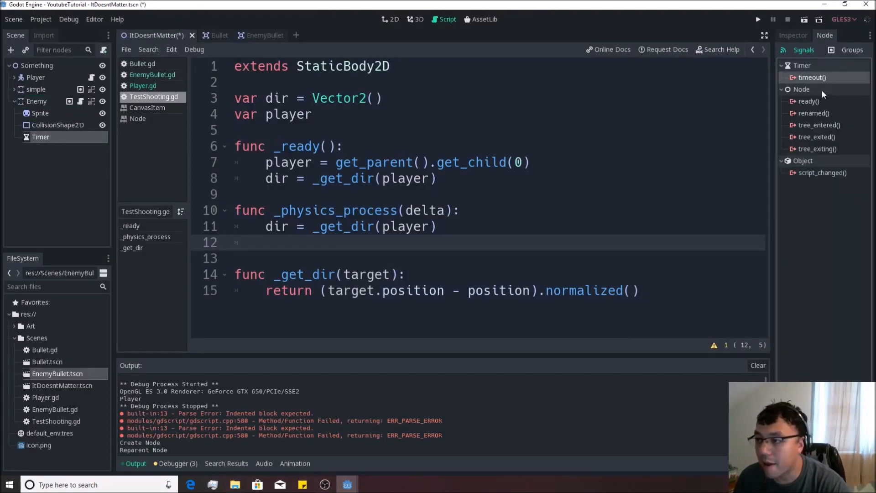
pyautogui.doubleClick(812, 77)
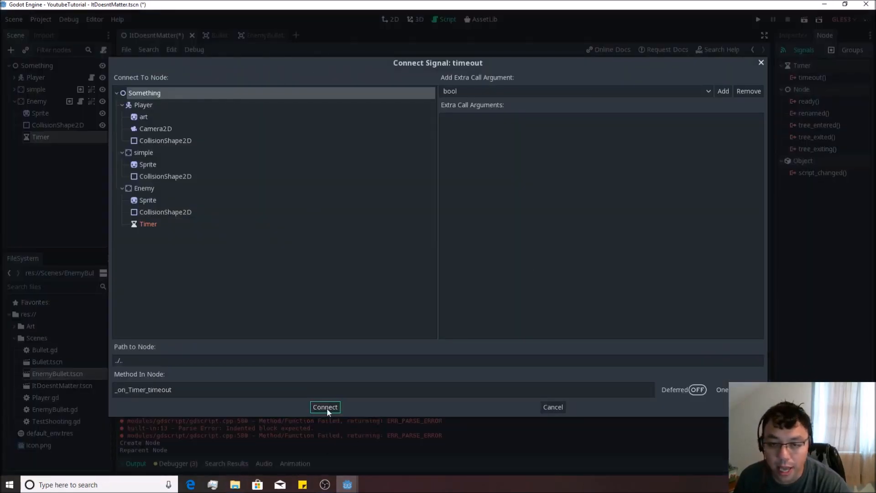
pyautogui.click(144, 188)
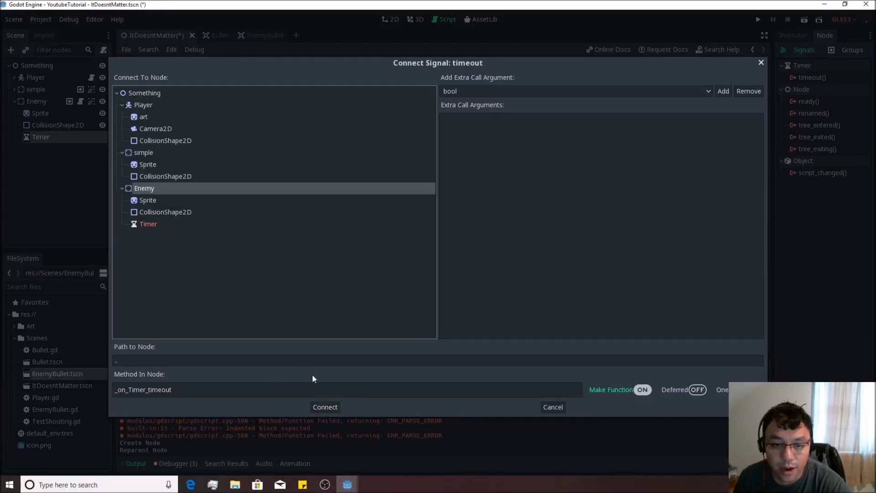
pyautogui.click(325, 407)
pyautogui.write('var')
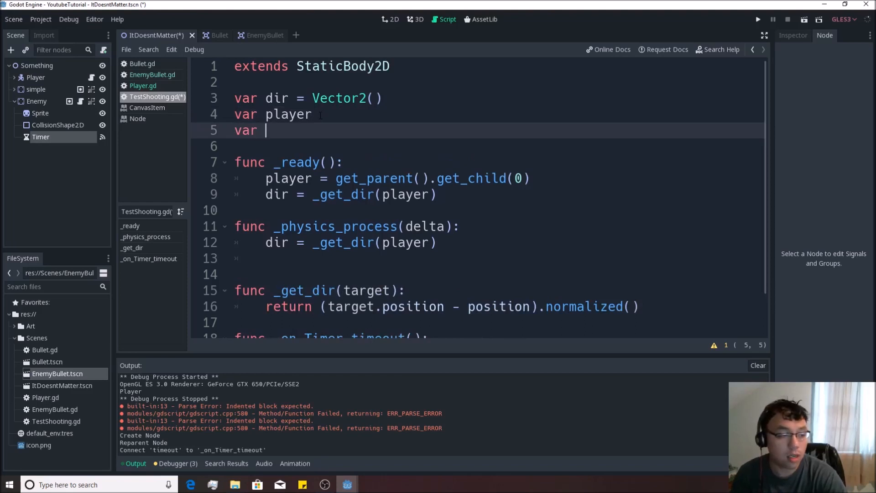
# Add var bullet = preload("res://Scenes/EnemyBullet.tscn") to the script.
pyautogui.write('bullet =')
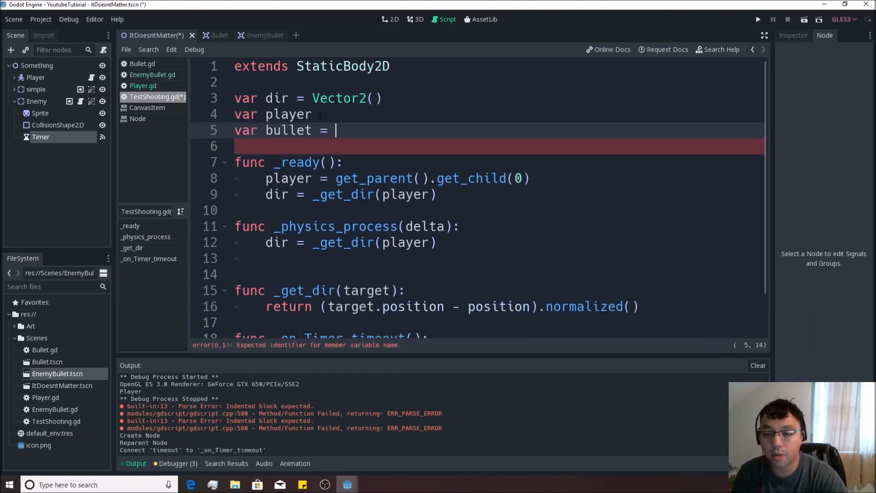
pyautogui.write('preload(')
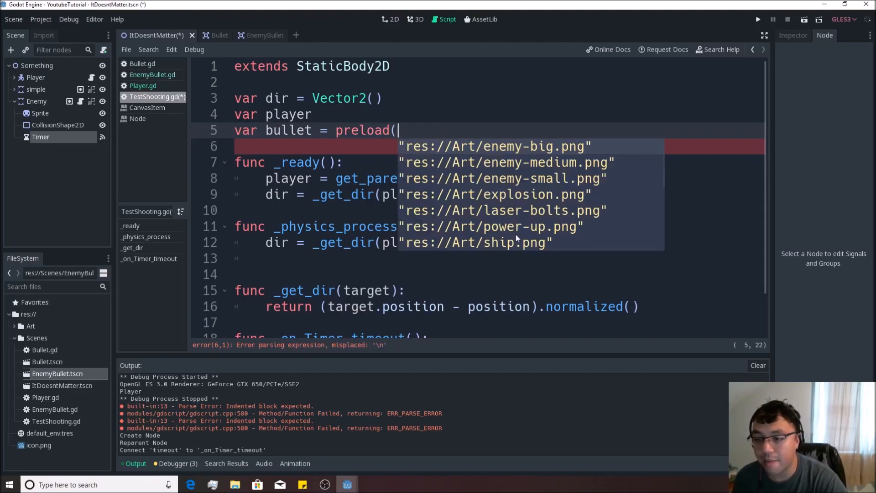
pyautogui.write('"res://Scen"')
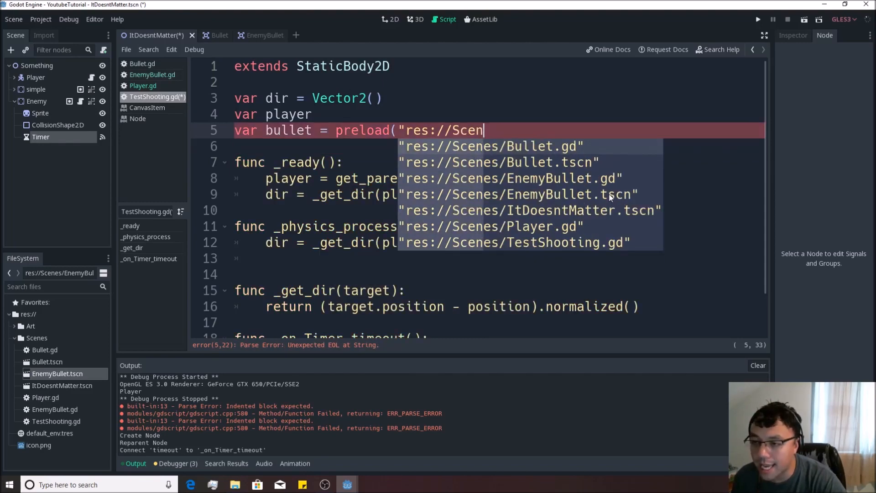
pyautogui.click(523, 193)
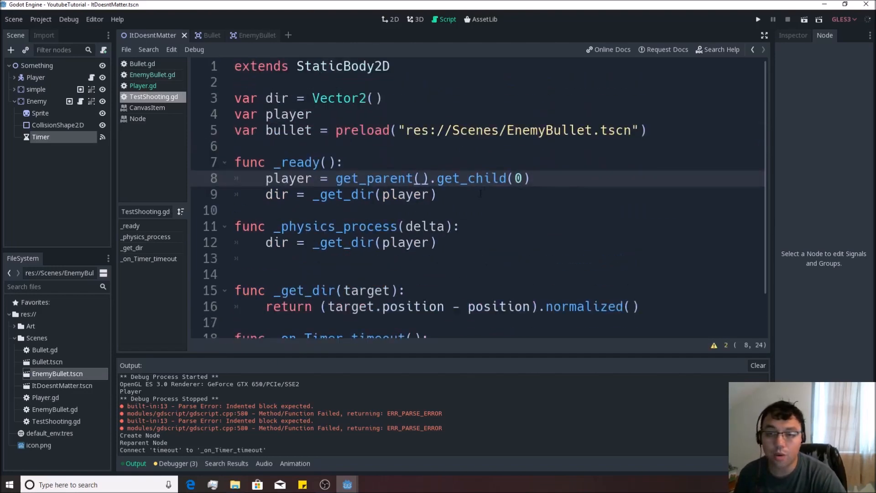
pyautogui.scroll(-3)
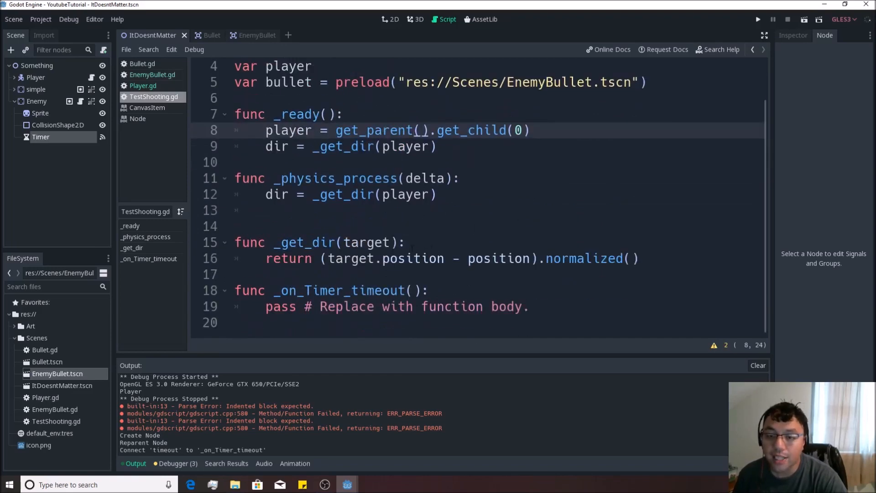
# In _on_Timer_timeout, instance the bullet as b and add it to the parent.
pyautogui.click(316, 306)
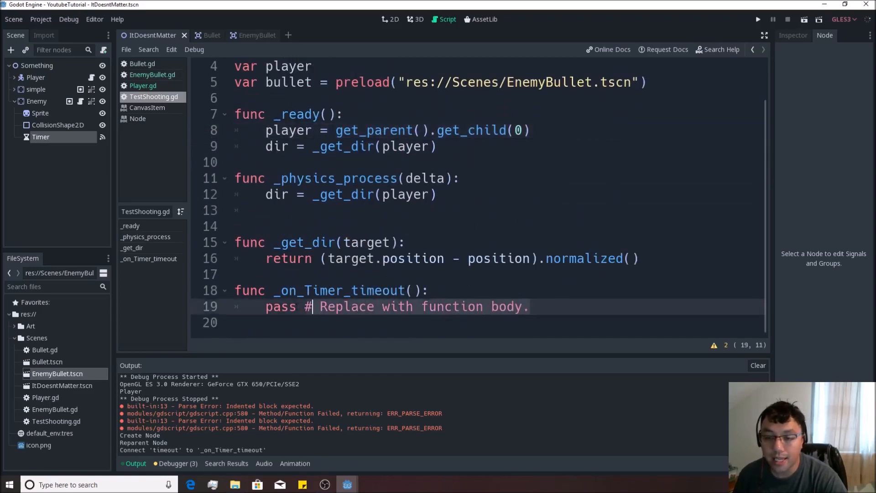
pyautogui.click(267, 306)
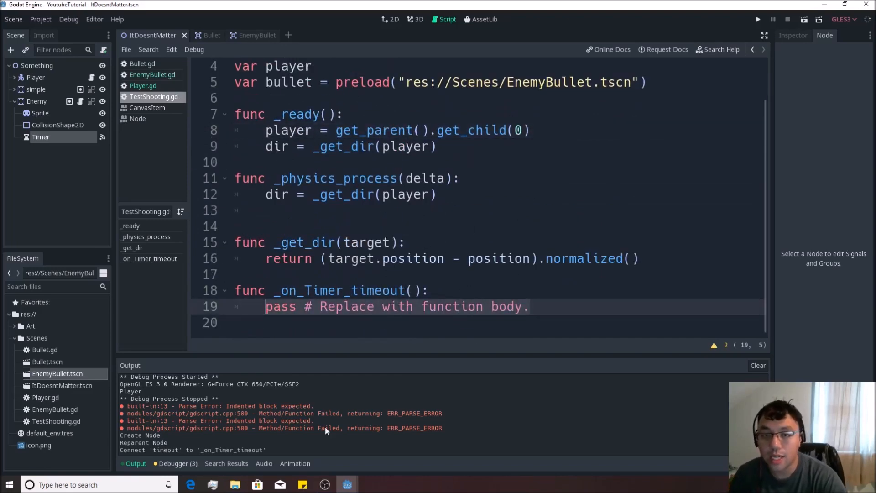
pyautogui.write('var b = bullet.instance(')
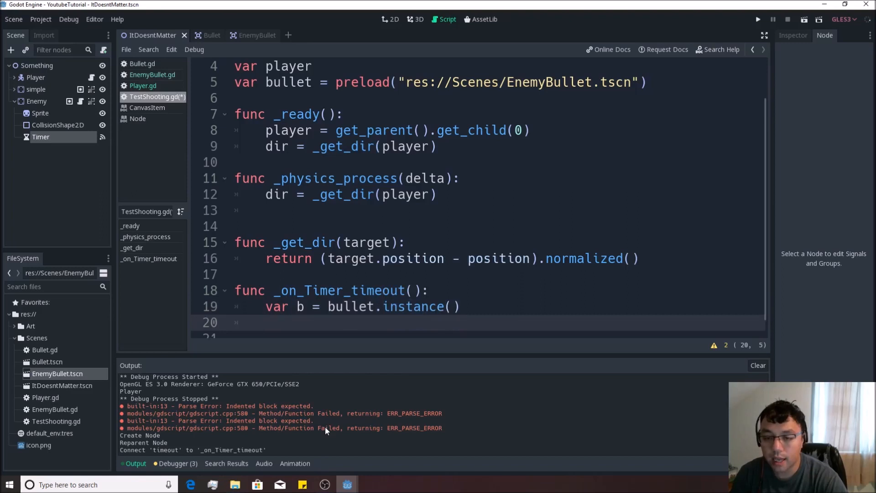
pyautogui.write('get.paretn')
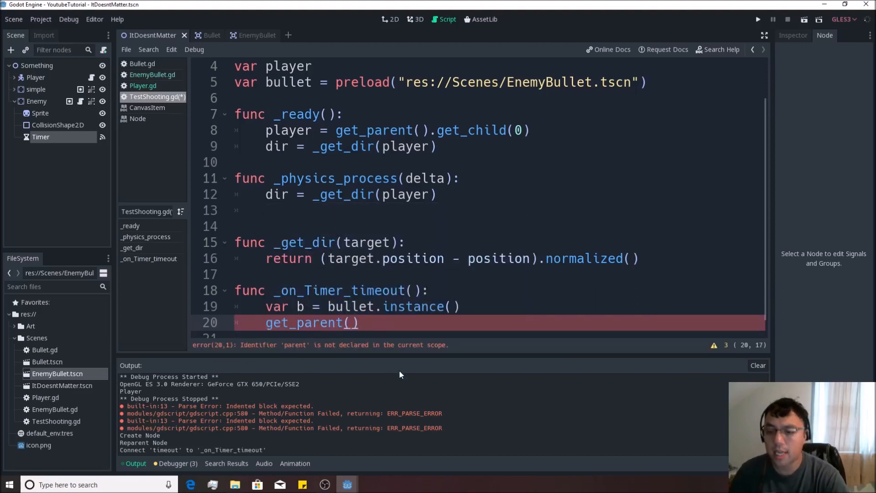
pyautogui.write('.add')
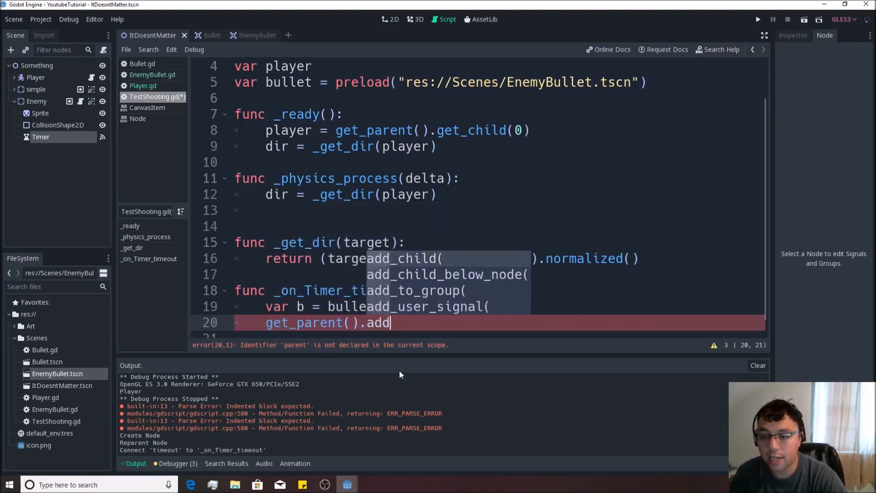
pyautogui.write('add_child(')
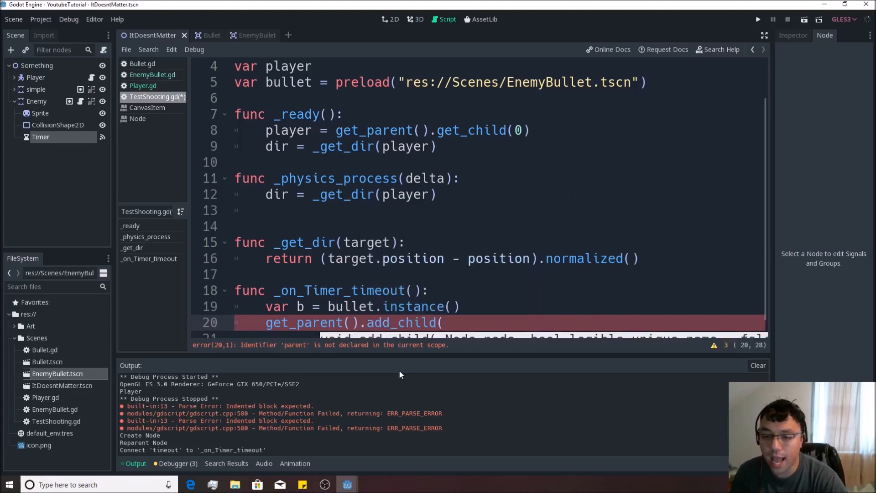
pyautogui.write('b)')
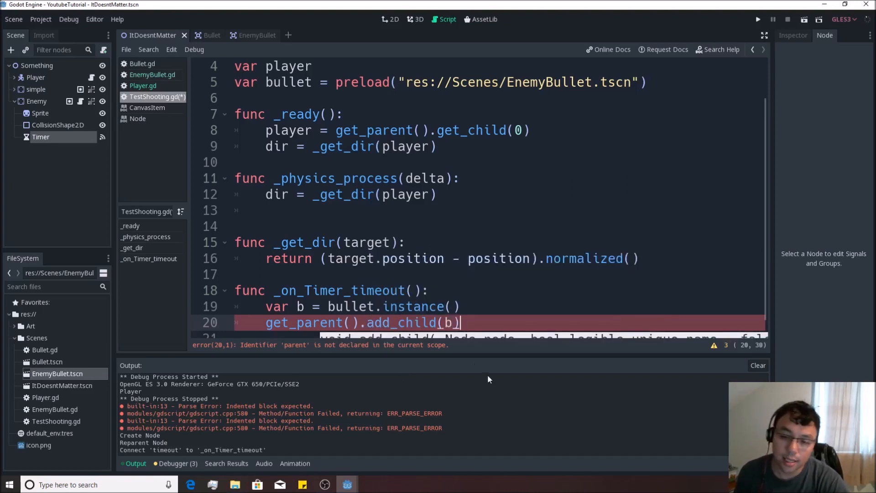
# Set the new bullet's position to position + dir * 20.
pyautogui.write('b.')
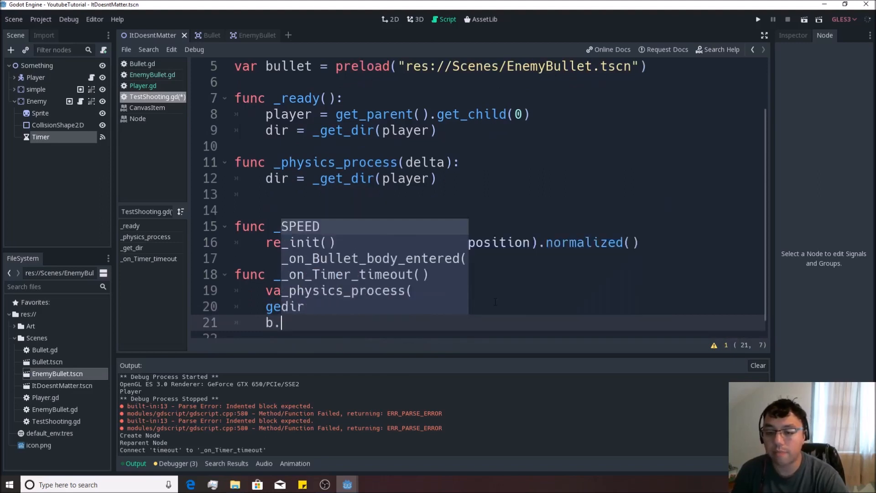
pyautogui.write('posit')
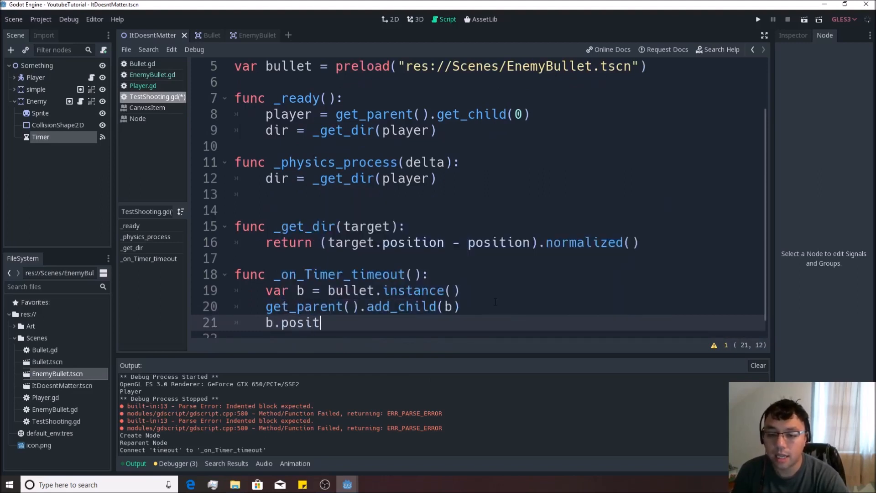
pyautogui.write('ion = position + dir')
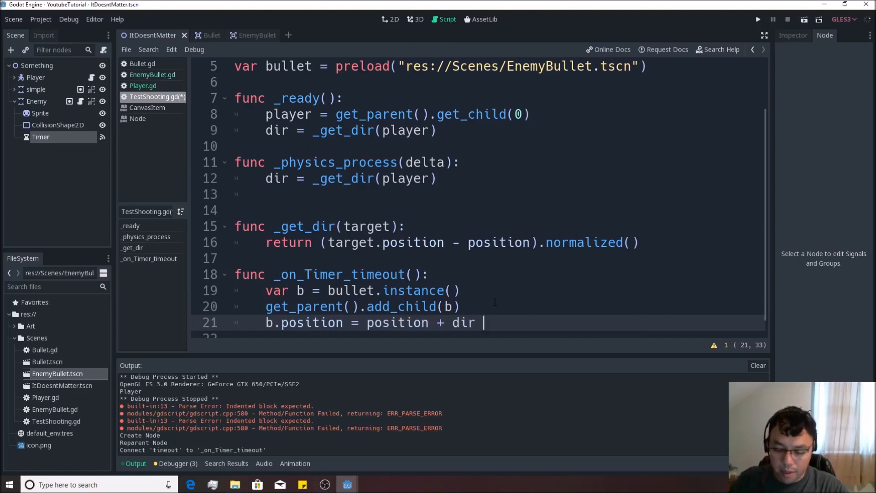
pyautogui.write('*')
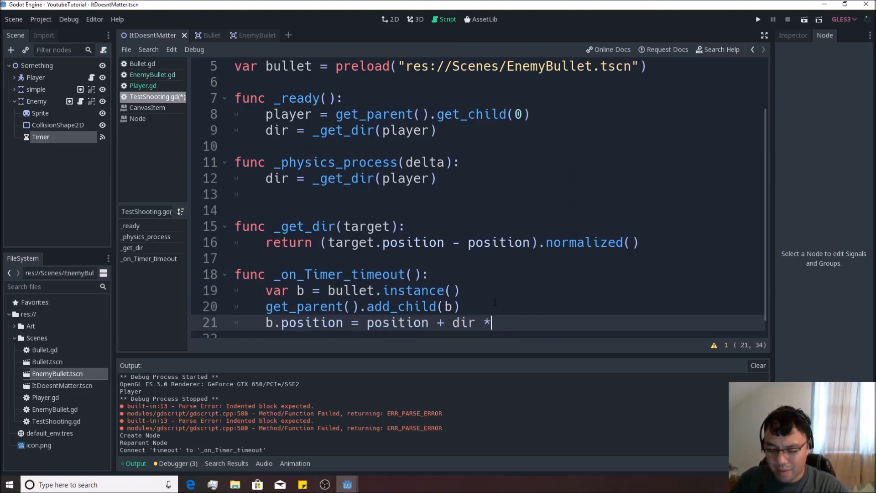
pyautogui.write('20')
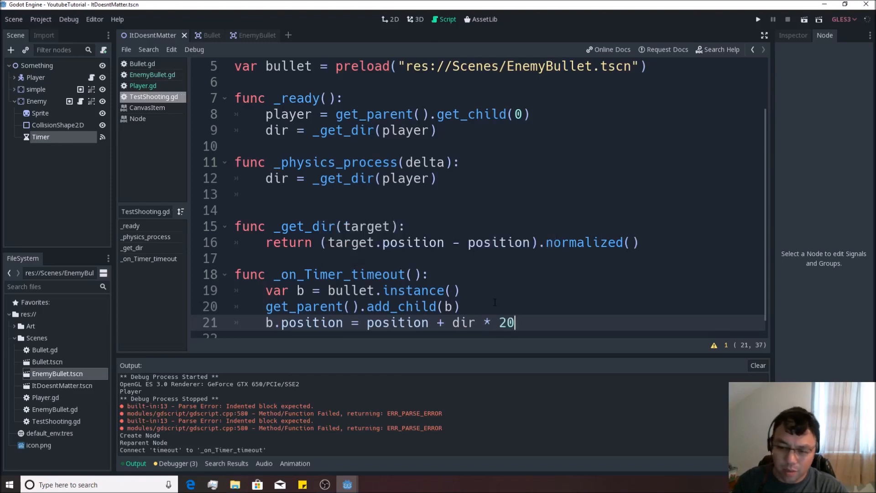
pyautogui.scroll(3)
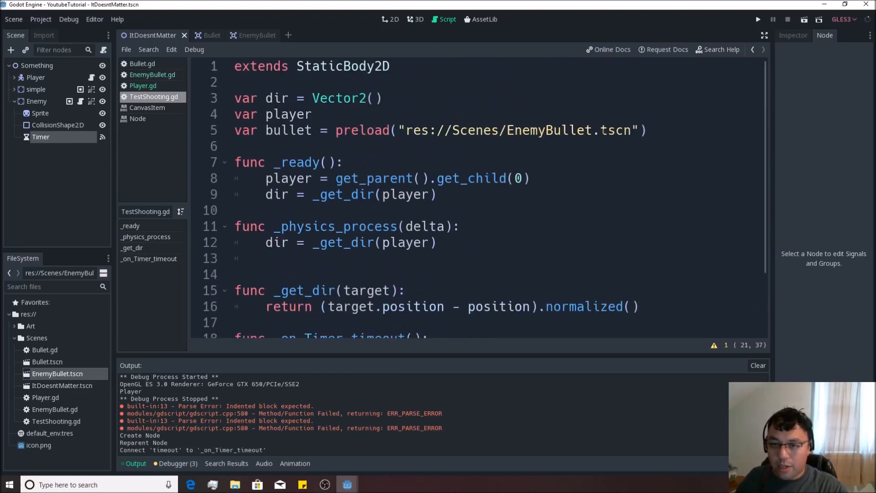
# Add export var offset = 2 to TestShooting.gd.
pyautogui.write('export')
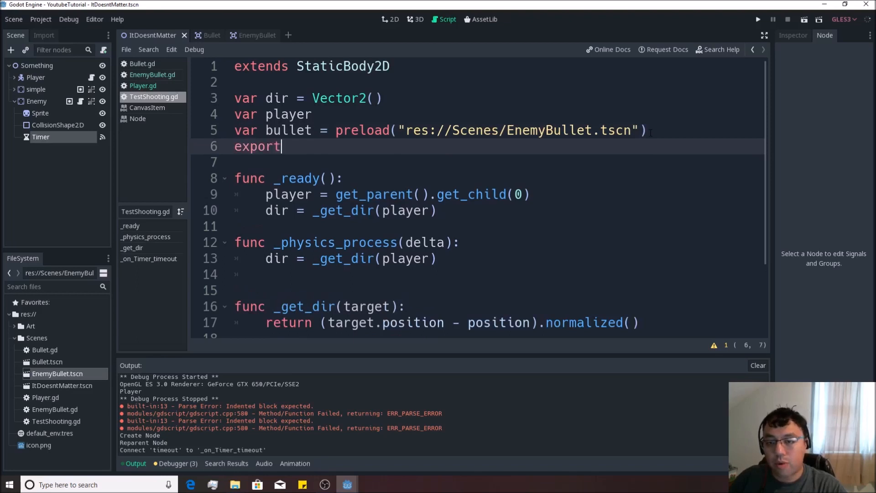
pyautogui.write('var offset')
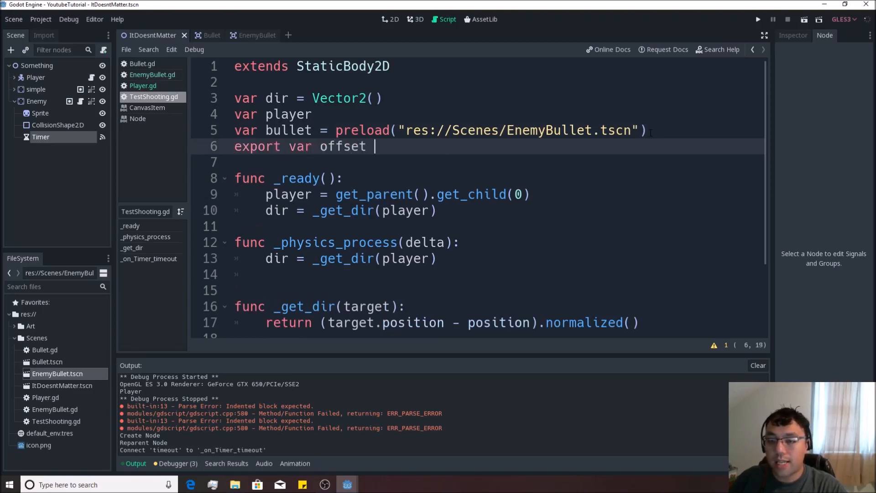
pyautogui.write('= 2')
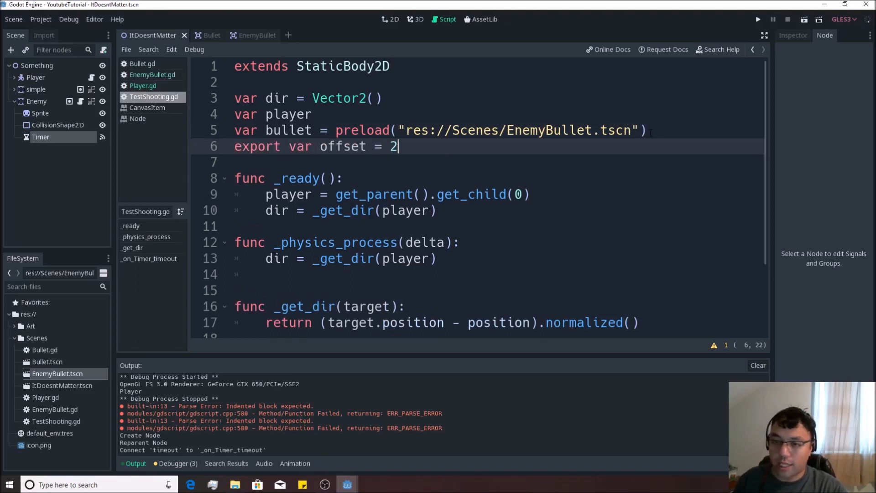
# Spawn bullets at position + dir * offset and set b.dir = dir.
pyautogui.scroll(-3)
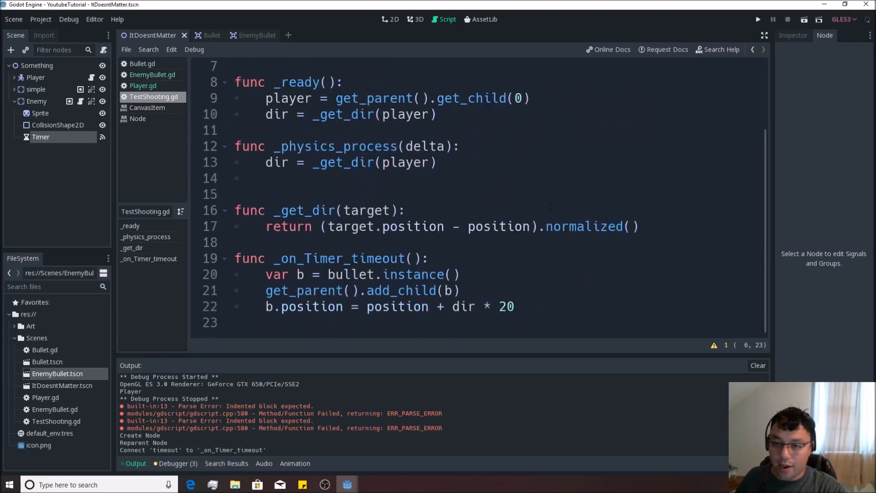
pyautogui.write('of')
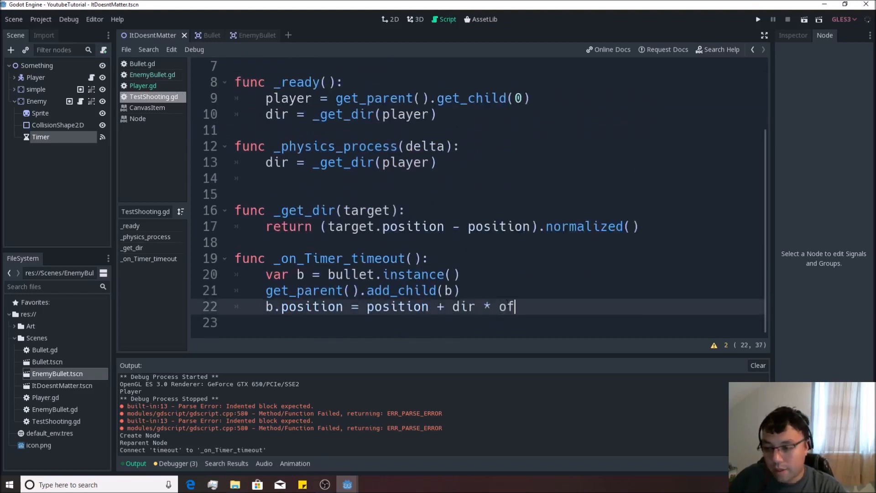
pyautogui.write('fset')
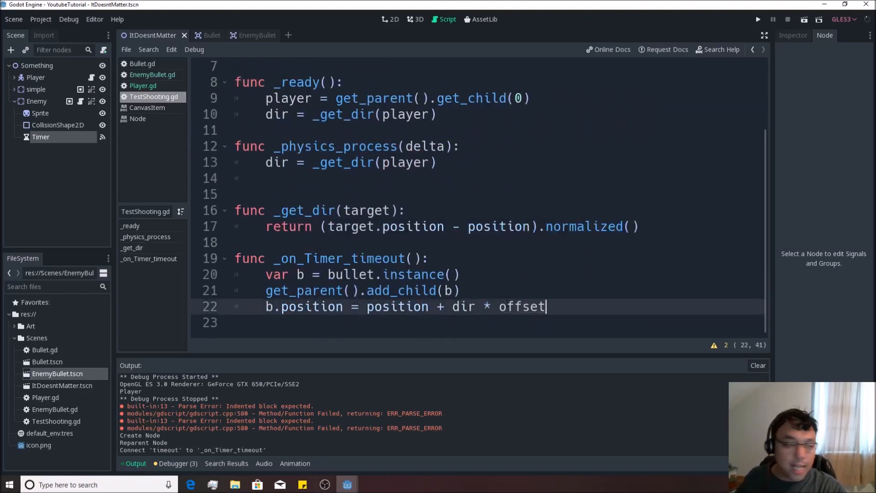
pyautogui.write('p.')
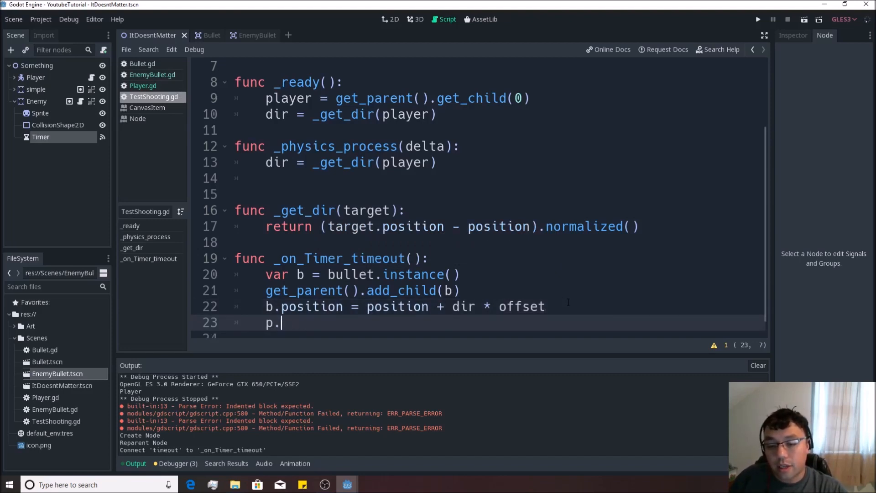
pyautogui.write('dir = dir')
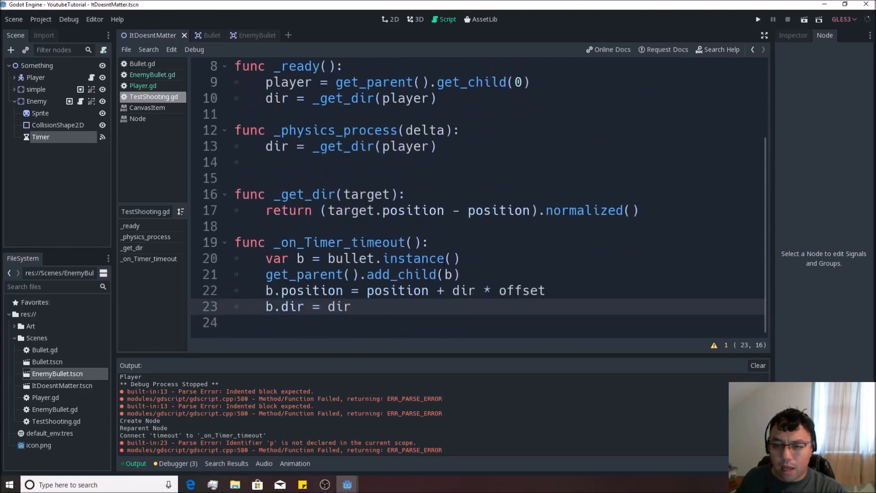
# Add dir = _get_dir(player) at the start of _on_Timer_timeout and save the script.
pyautogui.click(352, 306)
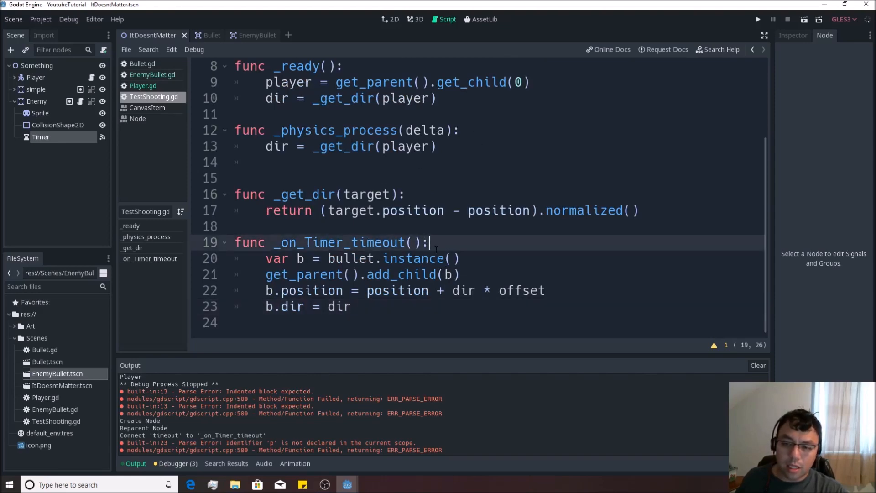
pyautogui.write('dir =')
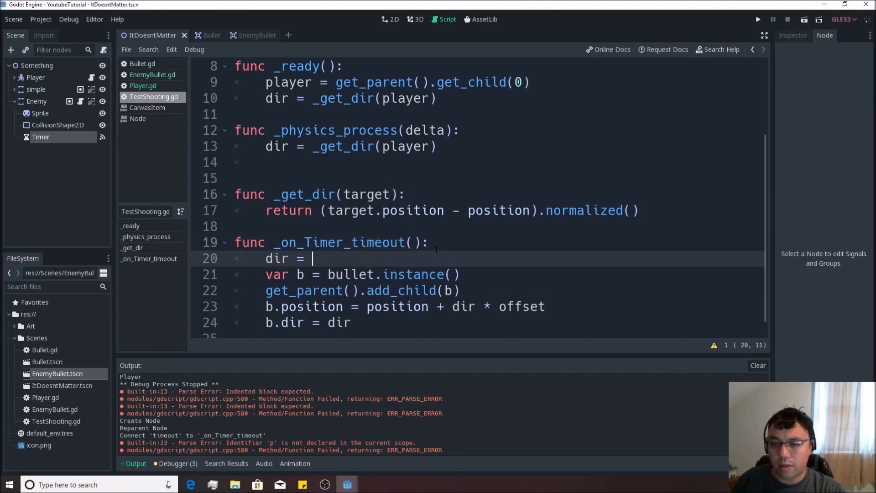
pyautogui.write('_get_dir(')
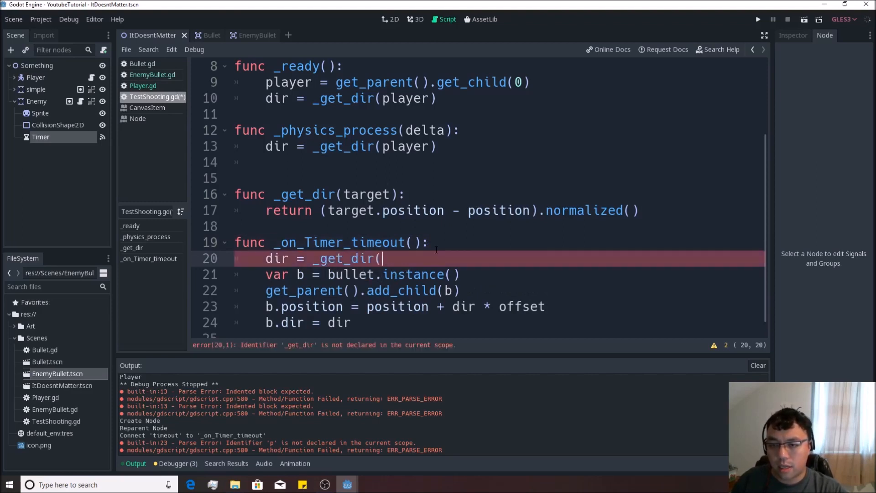
pyautogui.write('player)')
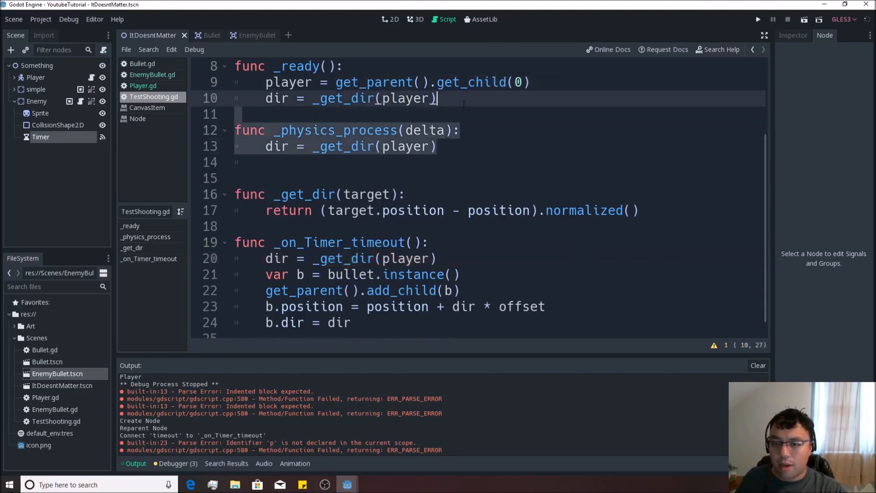
pyautogui.press('ctrl+s')
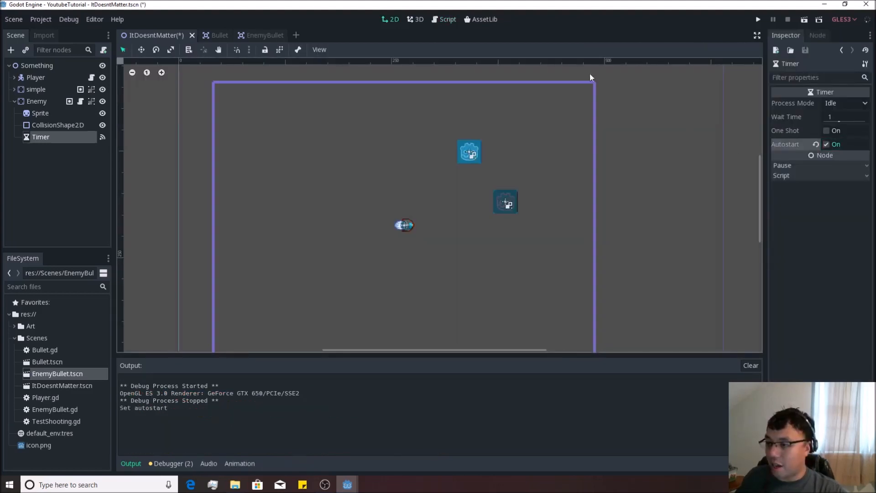
# Test-run the game twice to check the red enemy bullets, then close the game window.
pyautogui.click(758, 19)
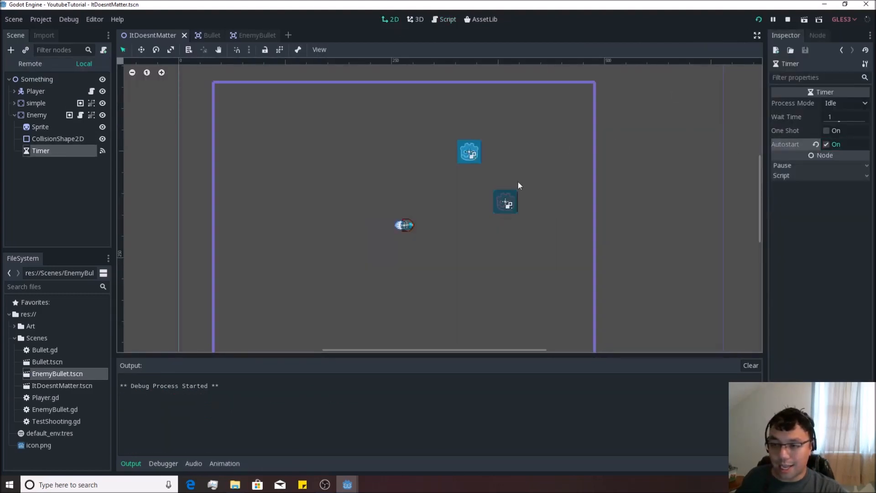
pyautogui.click(773, 19)
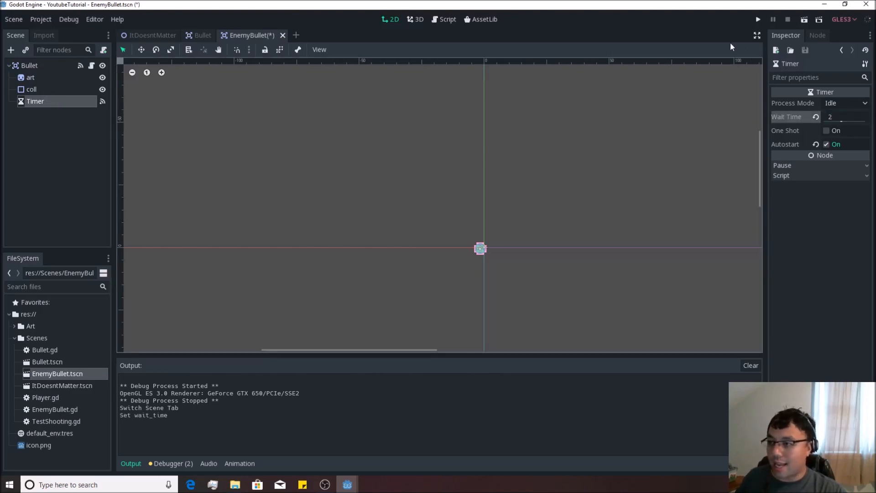
pyautogui.click(758, 19)
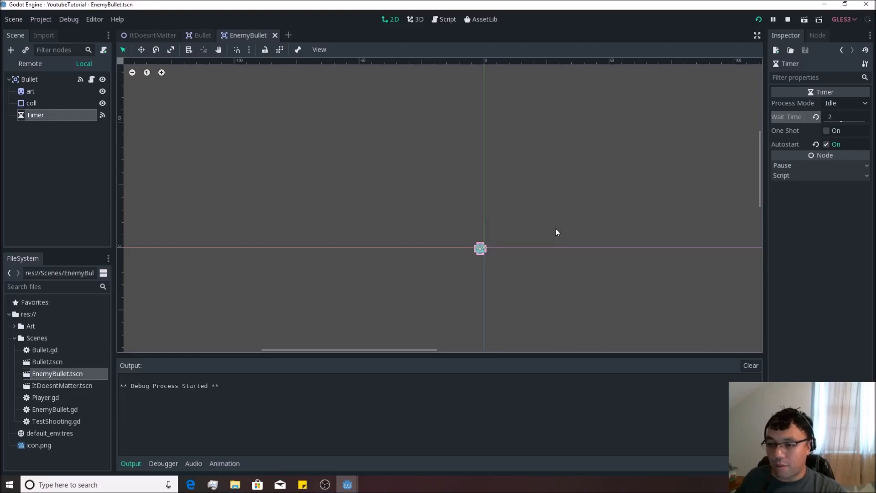
pyautogui.click(773, 19)
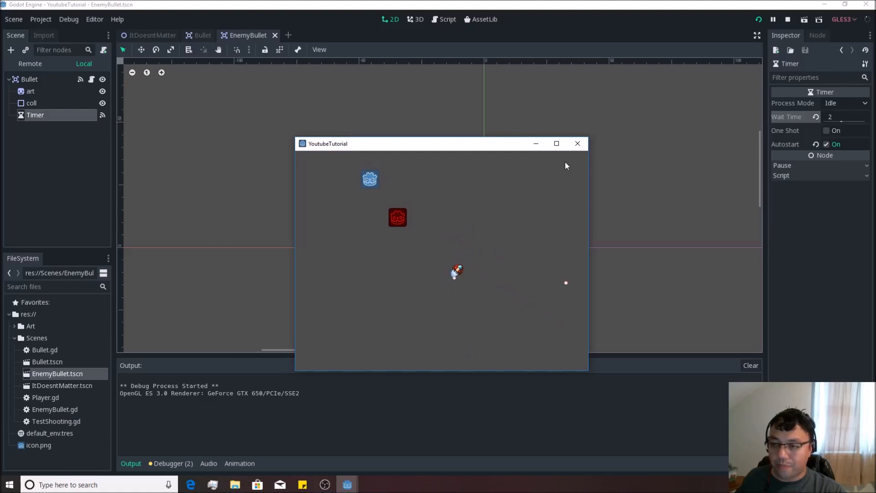
pyautogui.click(578, 144)
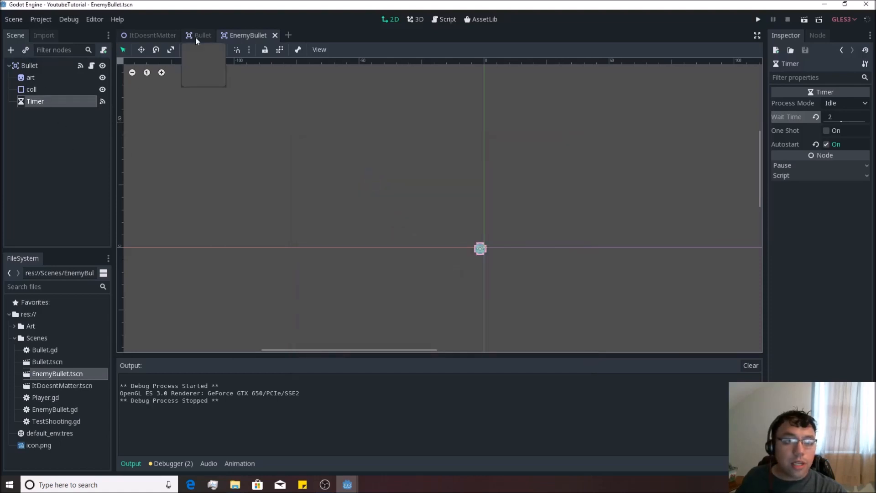
# In ItDoesntMatter, duplicate Enemy twice into Enemy2 and Enemy3, then run the game.
pyautogui.click(152, 35)
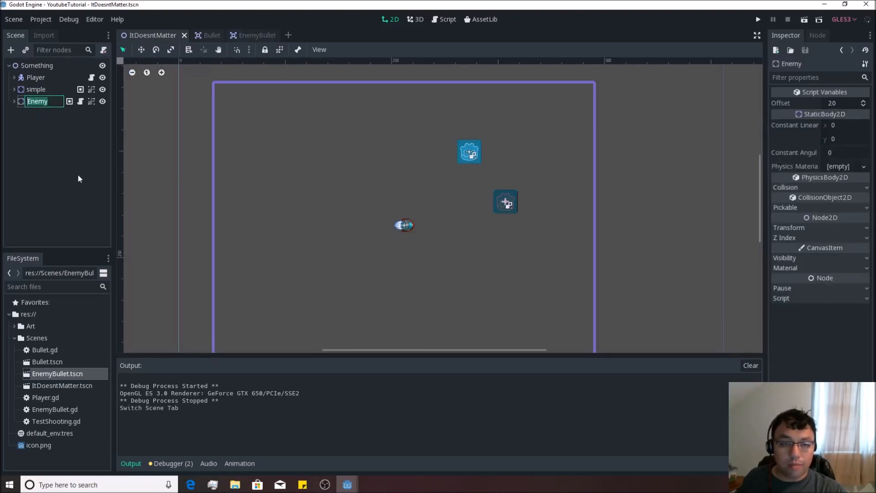
pyautogui.press('ctrl+d')
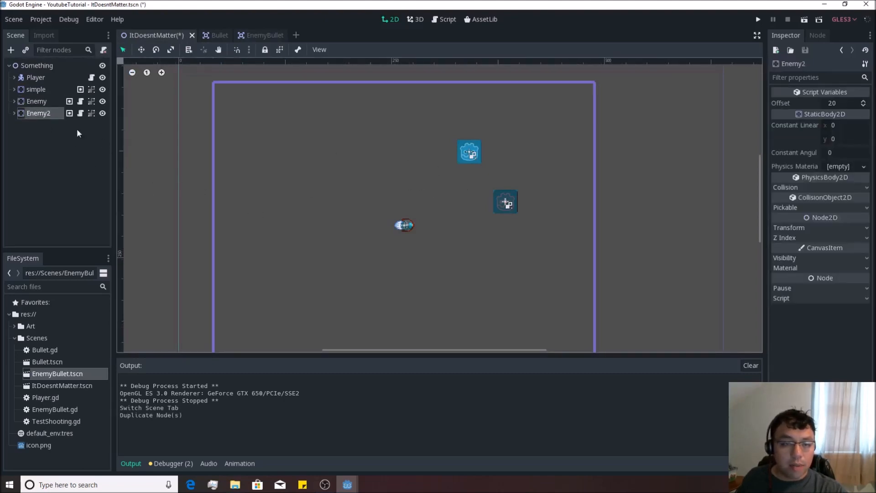
pyautogui.moveTo(203, 120)
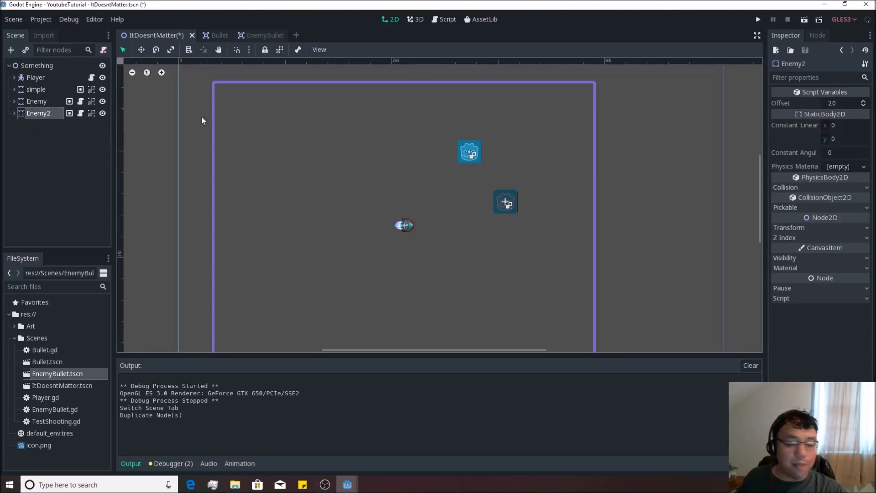
pyautogui.moveTo(500, 198)
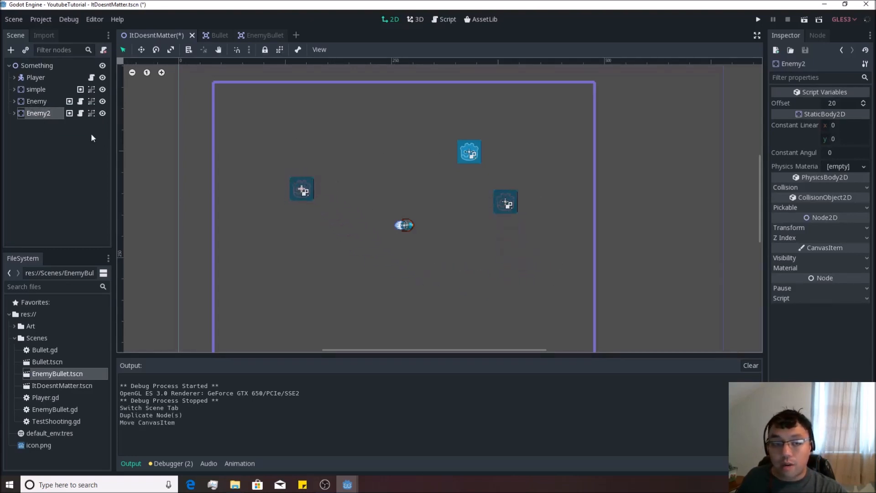
pyautogui.press('ctrl+d')
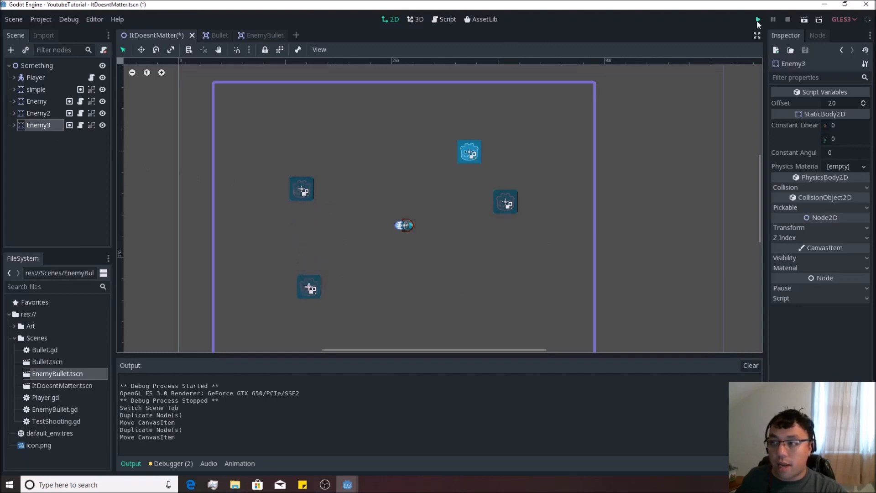
pyautogui.click(759, 20)
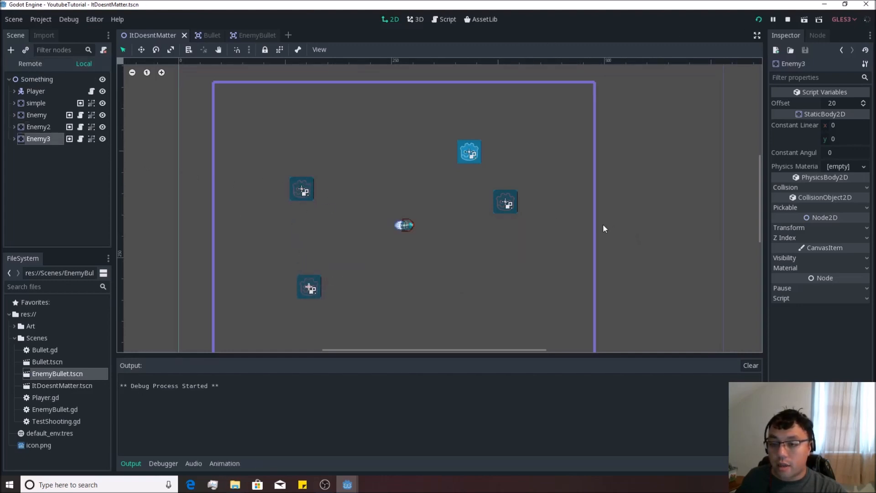
# Stop the three-enemy test run to return to the editor.
pyautogui.click(773, 19)
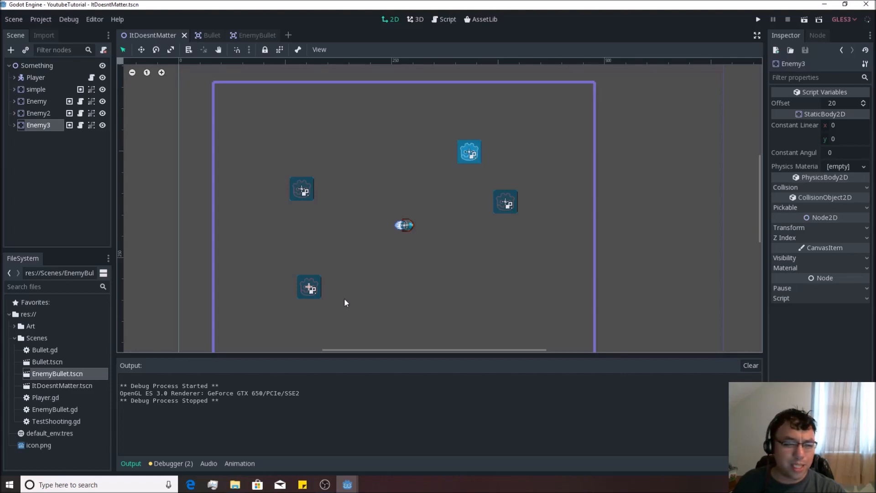
pyautogui.moveTo(754, 27)
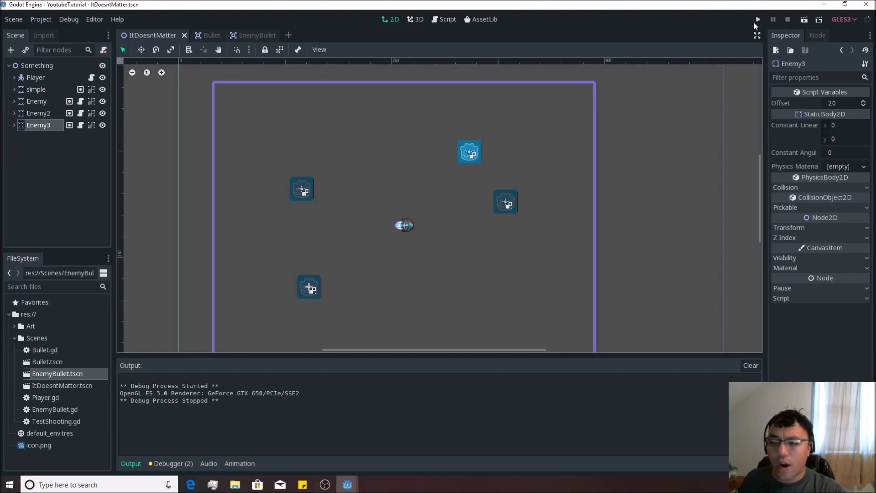
pyautogui.moveTo(625, 298)
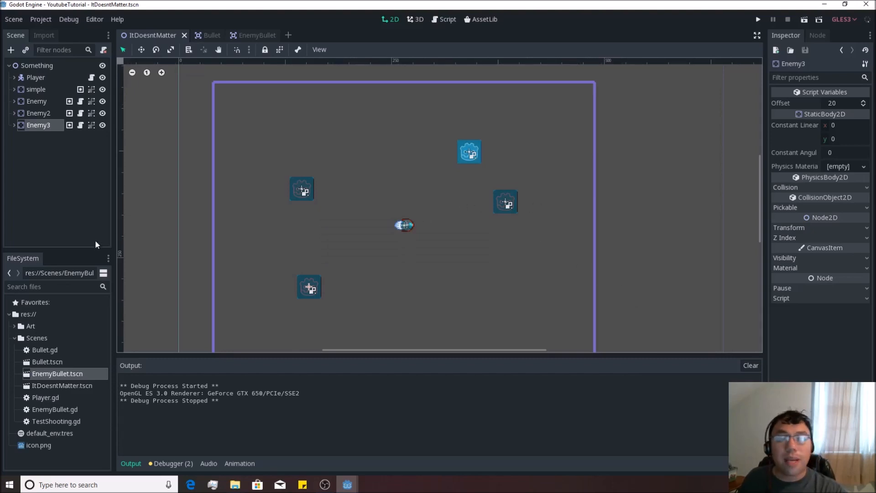
pyautogui.moveTo(97, 233)
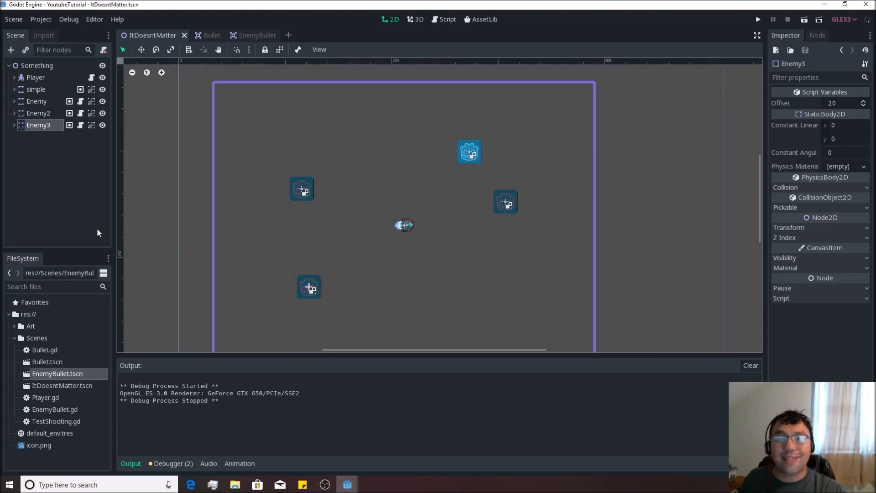